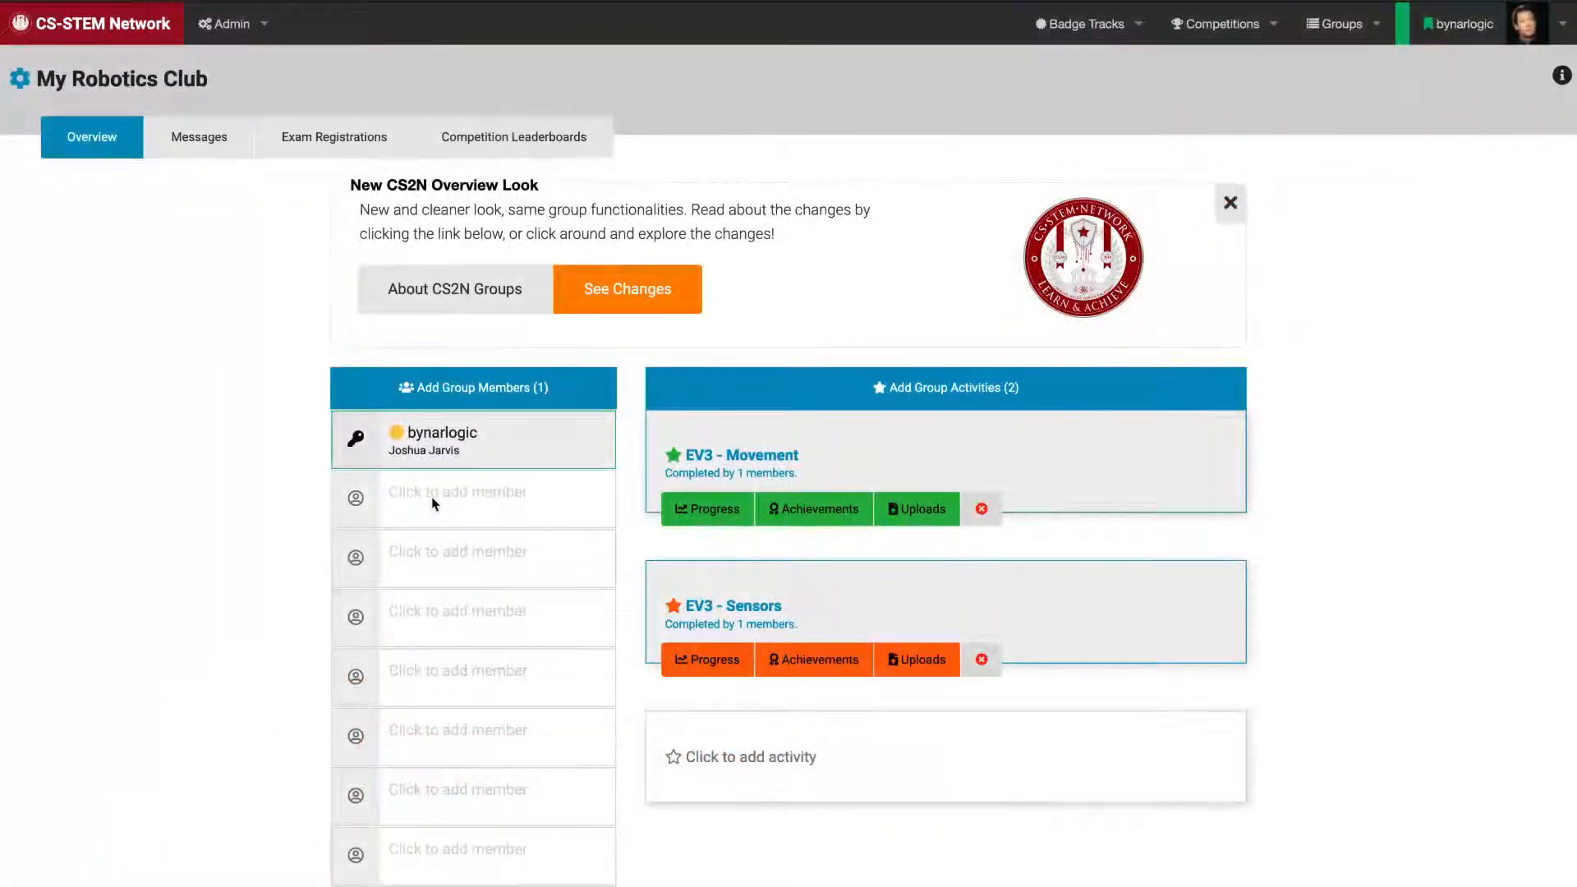
mouse_move(192, 476)
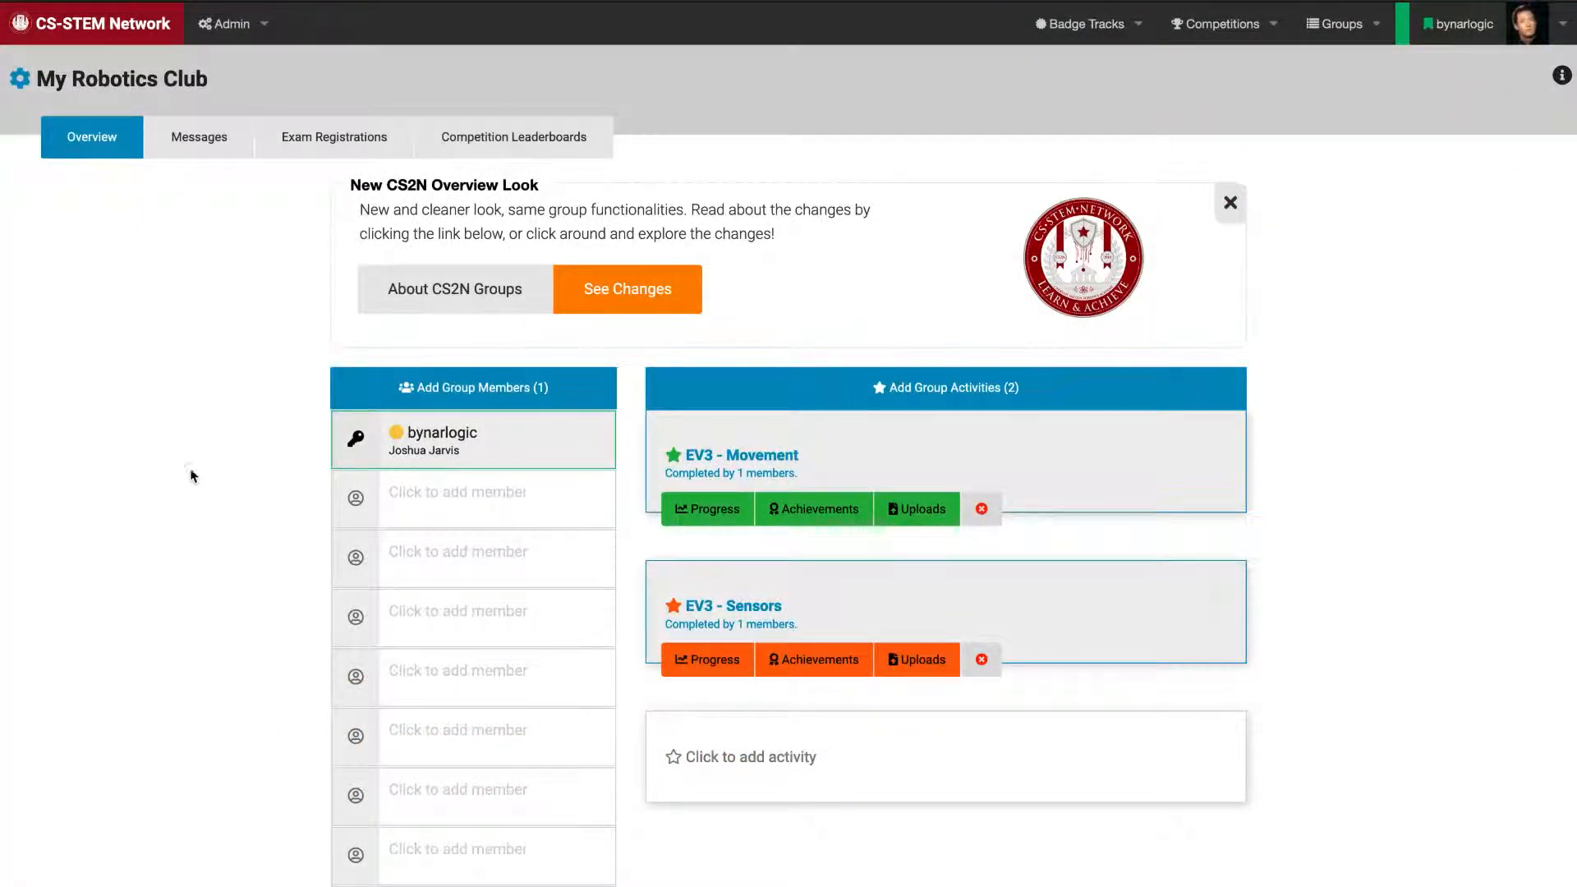
mouse_move(335, 401)
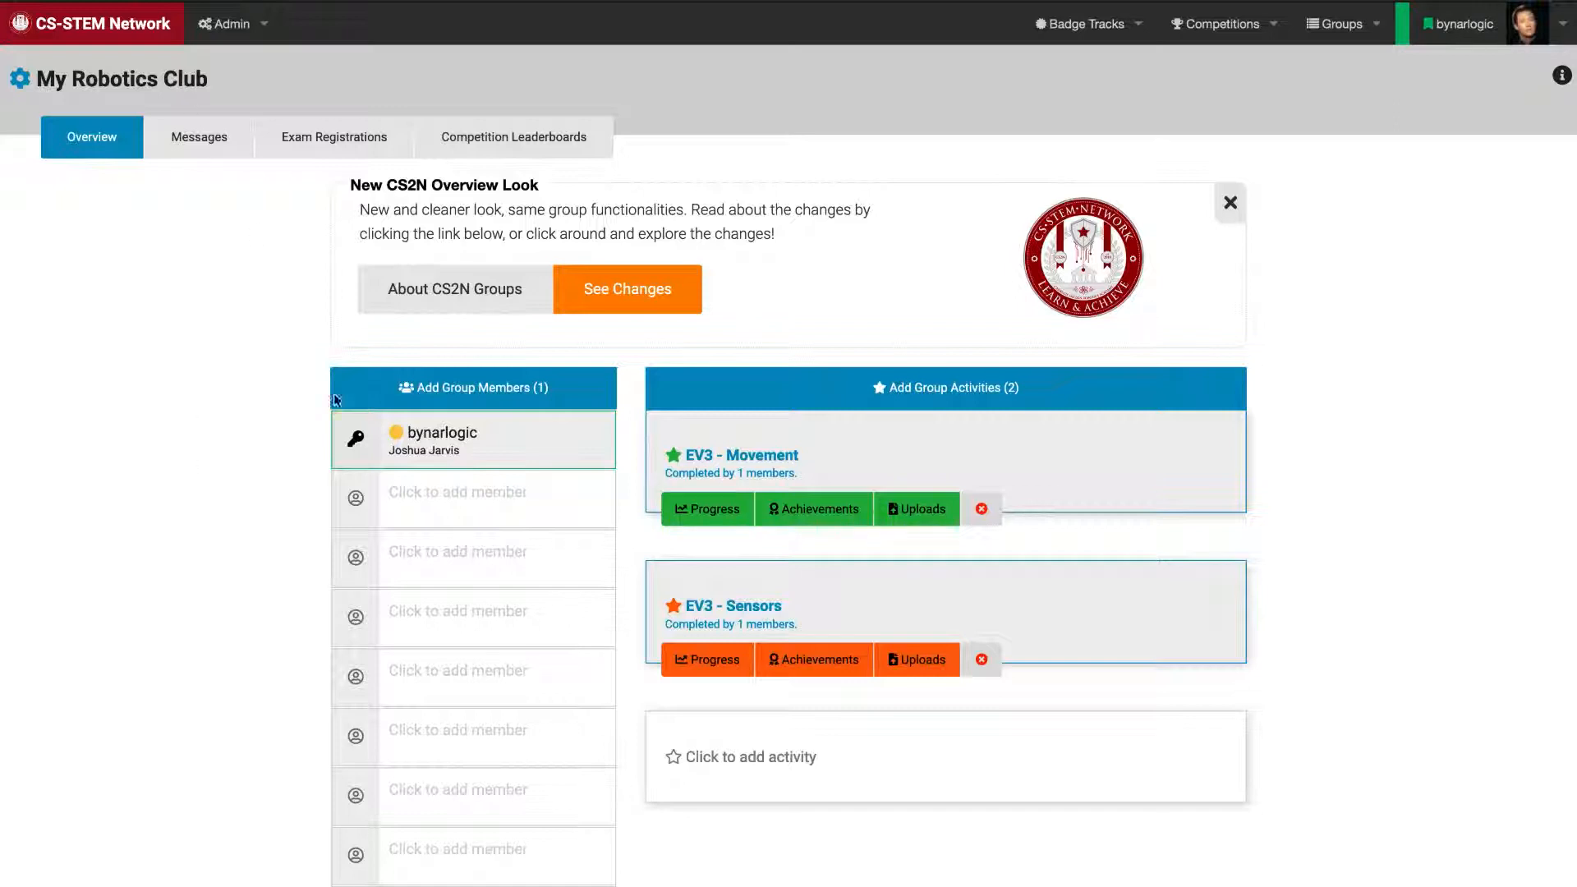
mouse_move(530, 396)
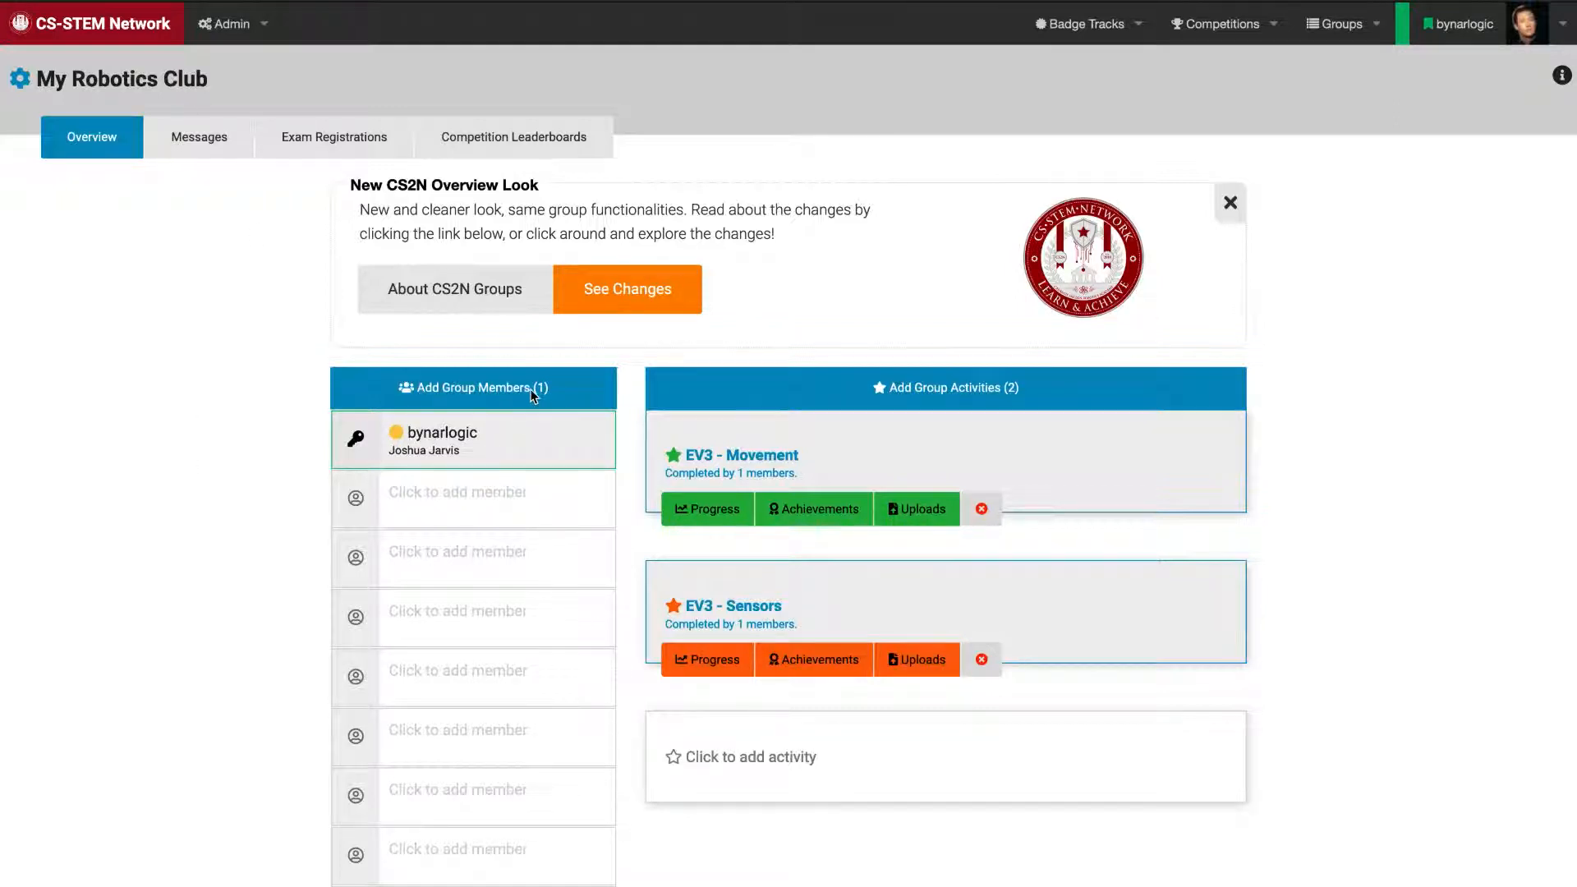
mouse_move(1032, 553)
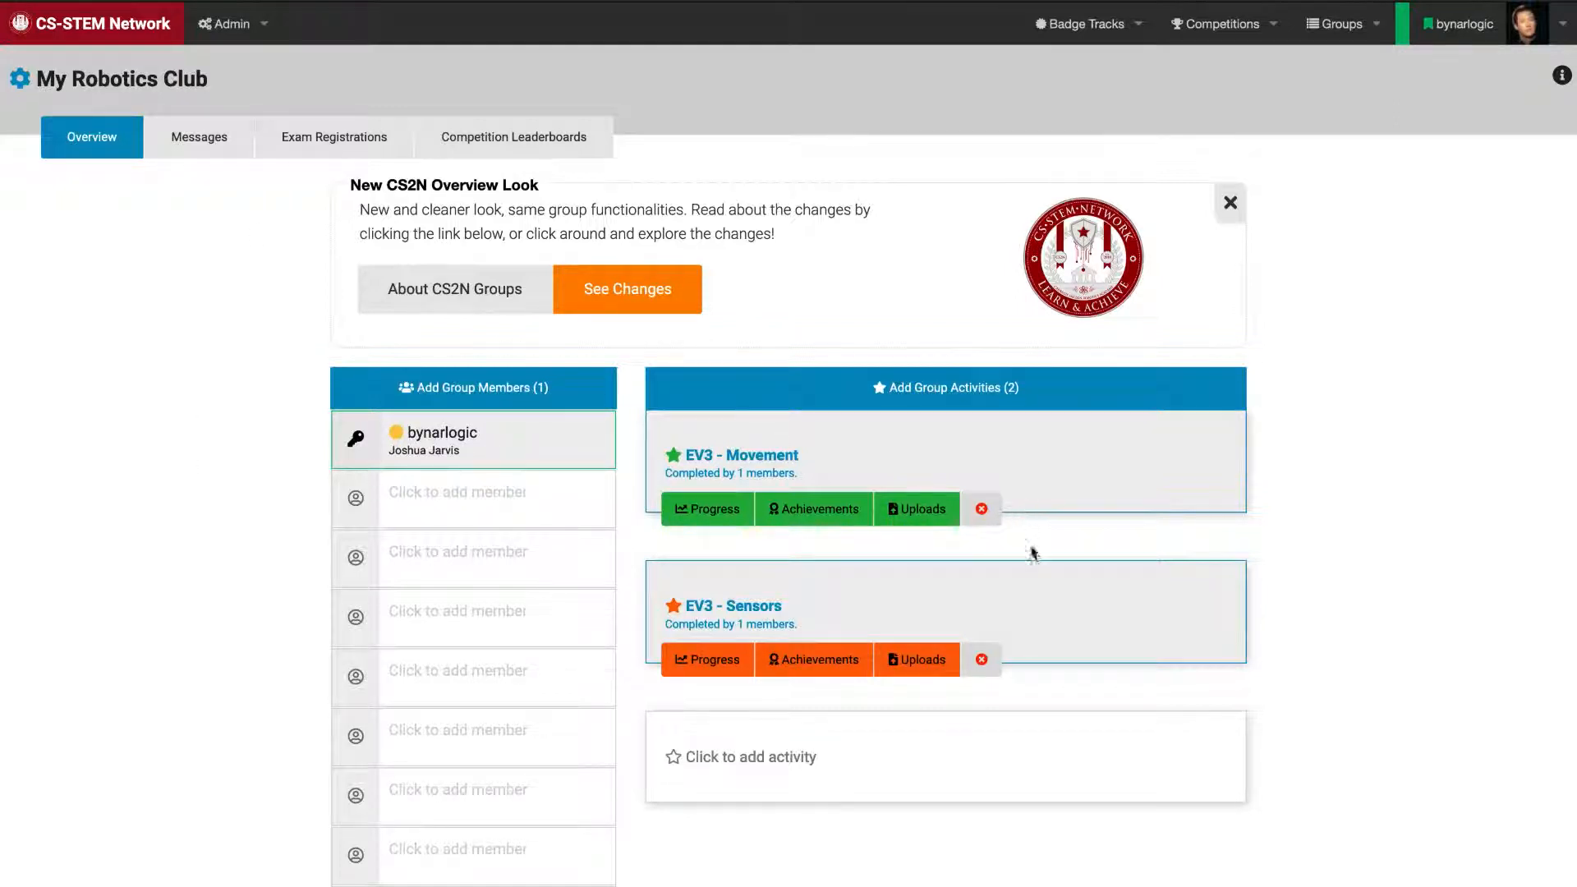
mouse_move(522, 392)
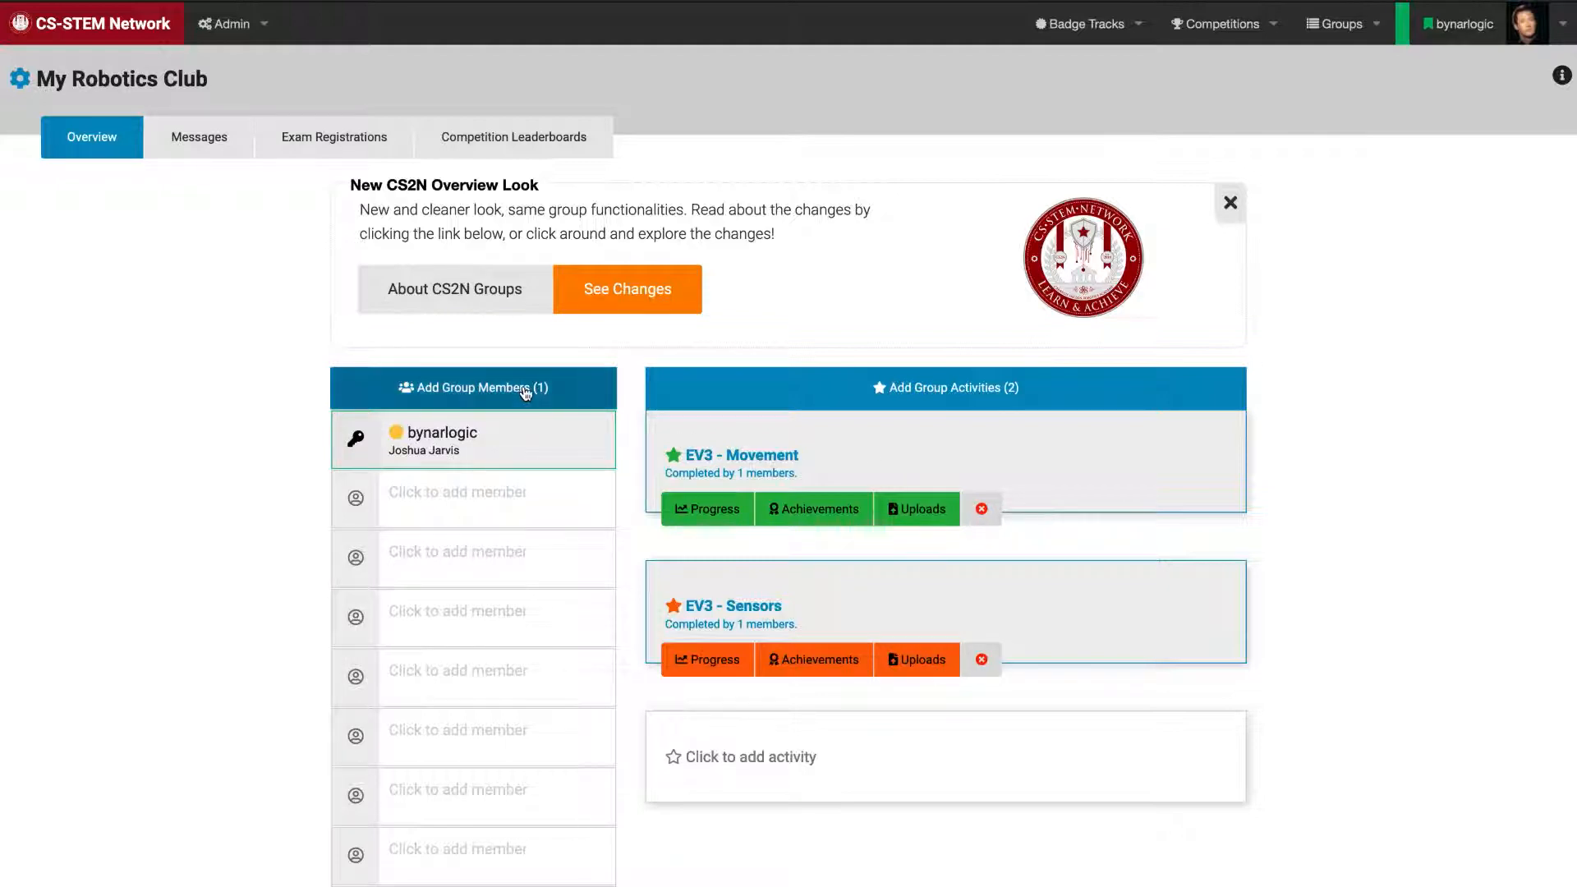
- Begin Generate Accounts from Add Group Members and set Number of Accounts to 5
left_click(473, 388)
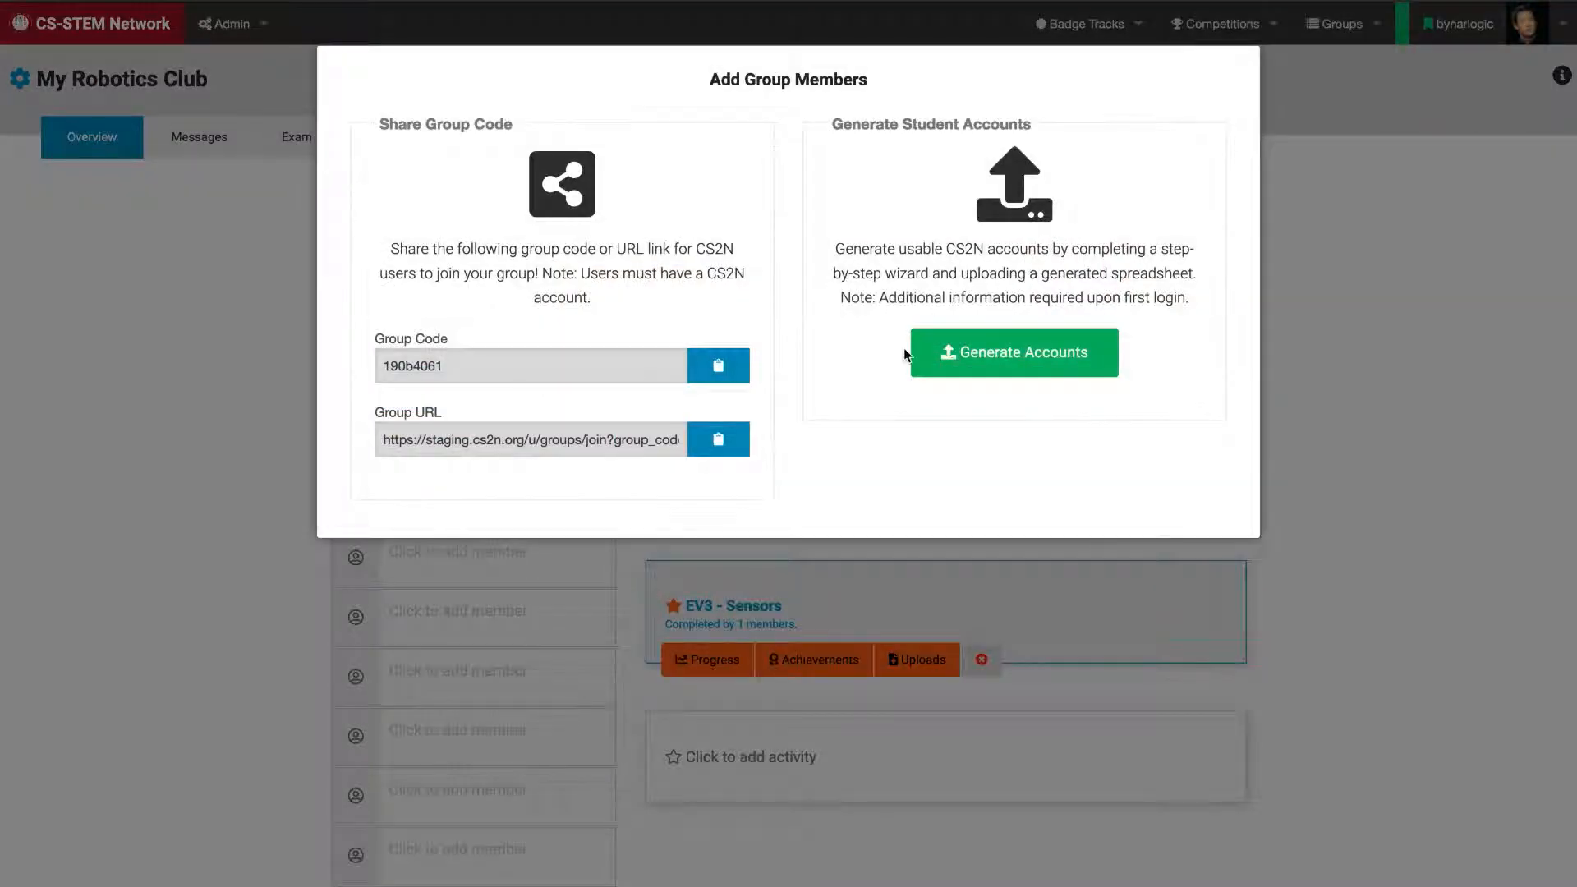
mouse_move(1014, 353)
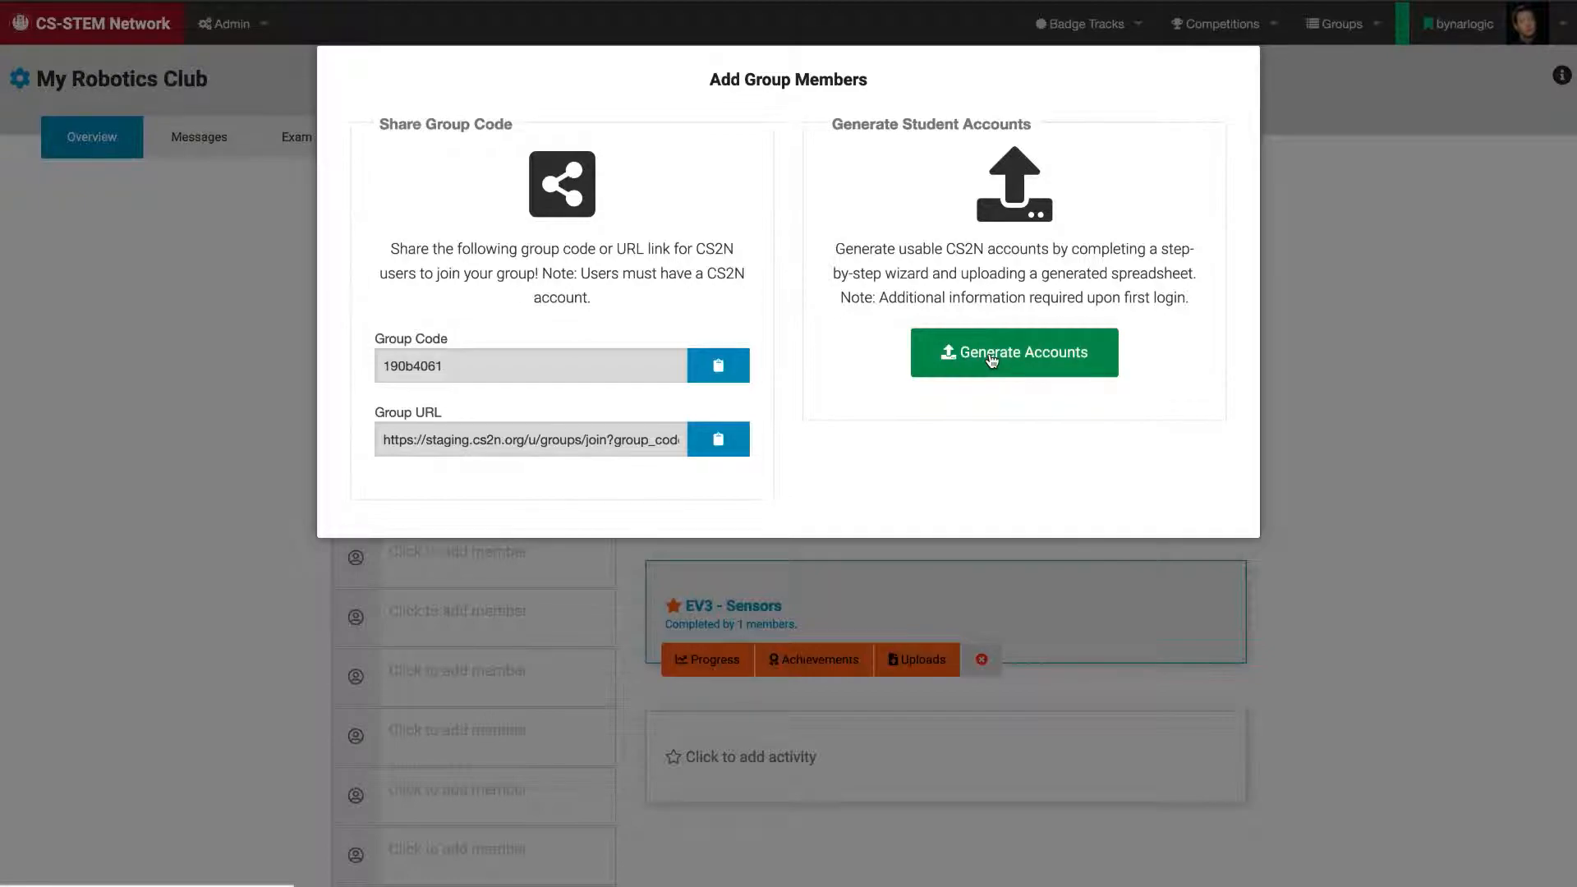
left_click(1013, 351)
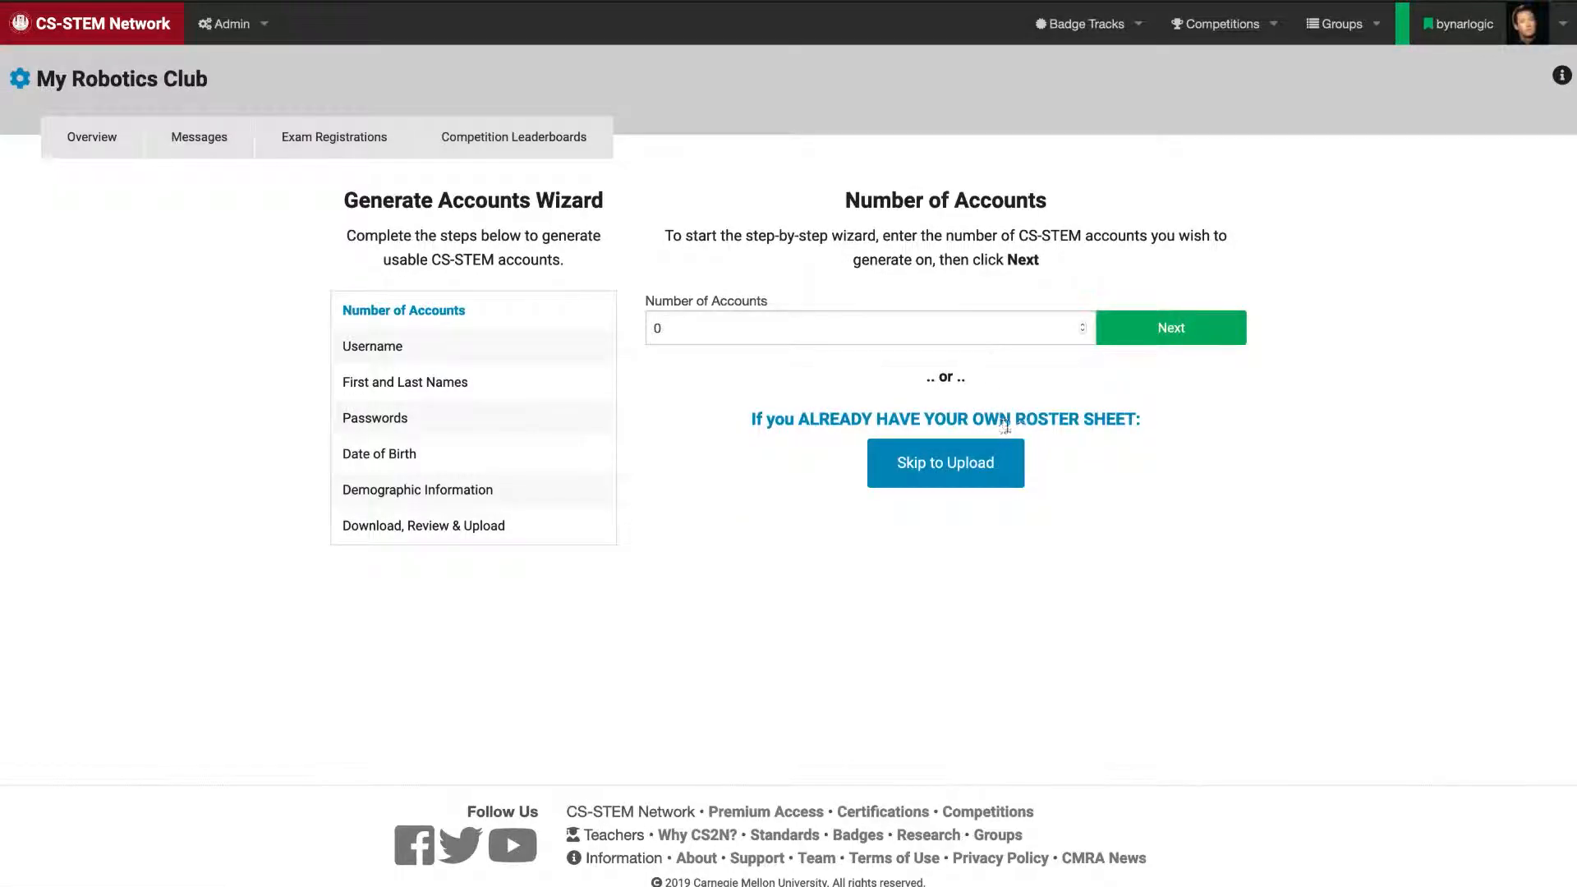
mouse_move(476, 325)
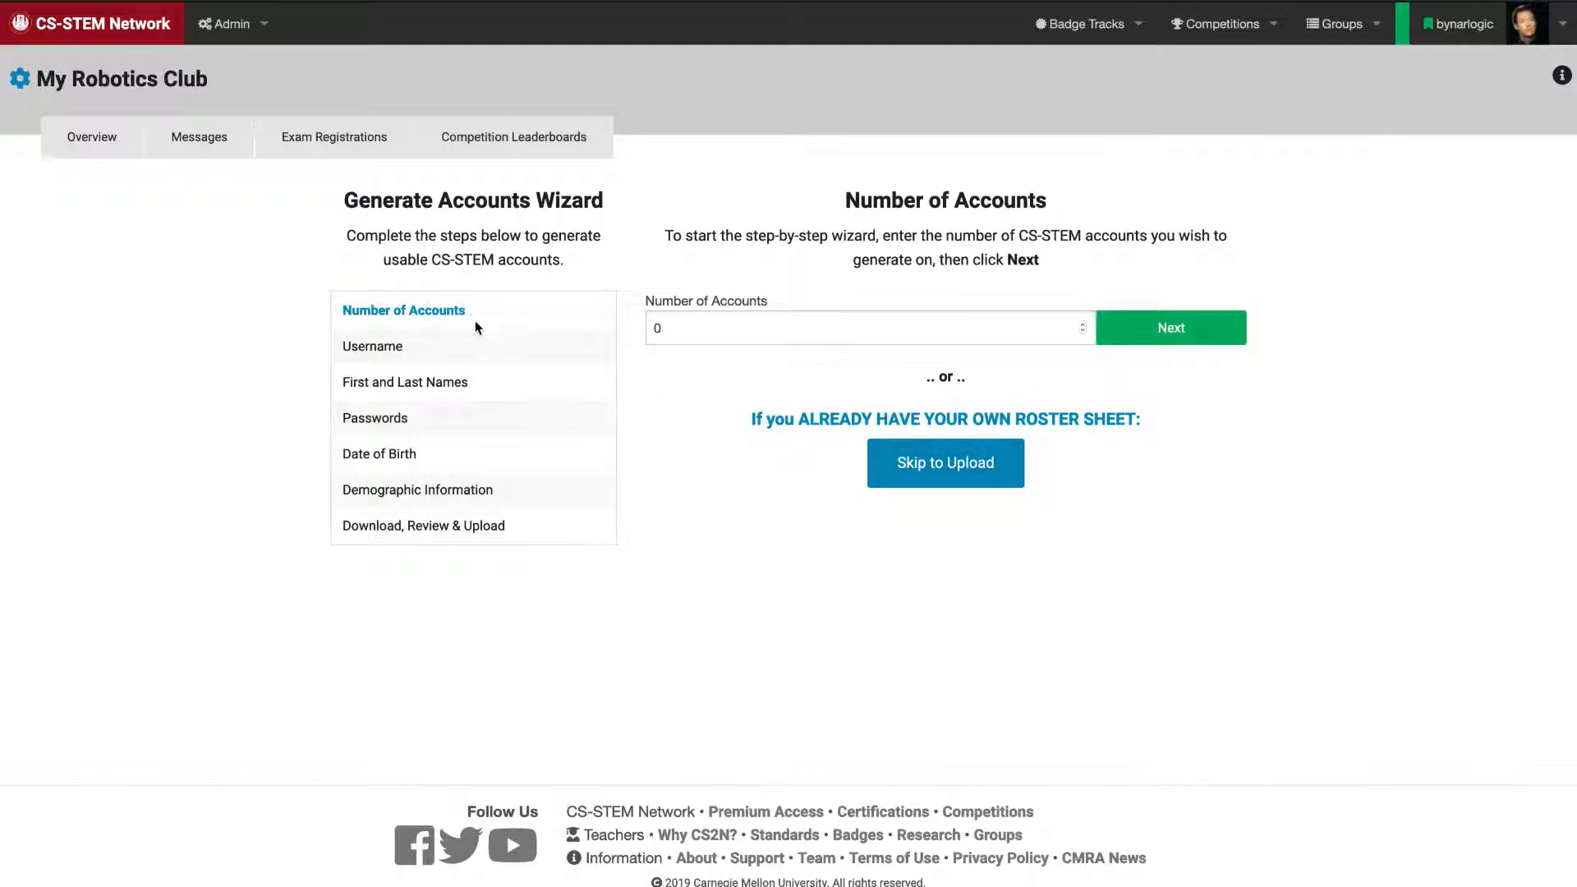
mouse_move(670, 589)
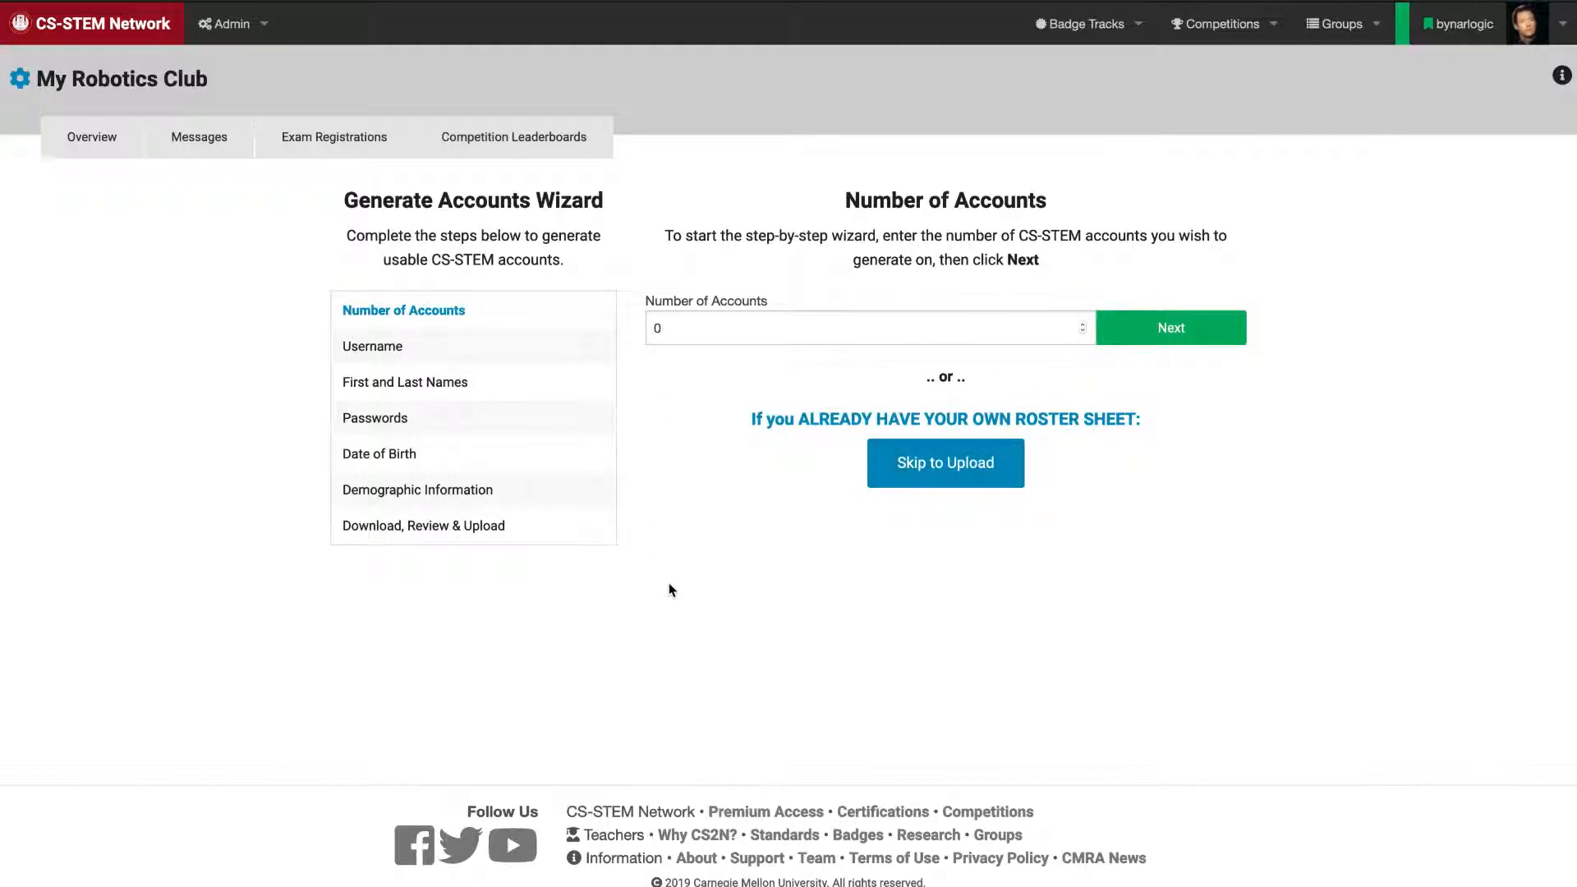
mouse_move(648, 563)
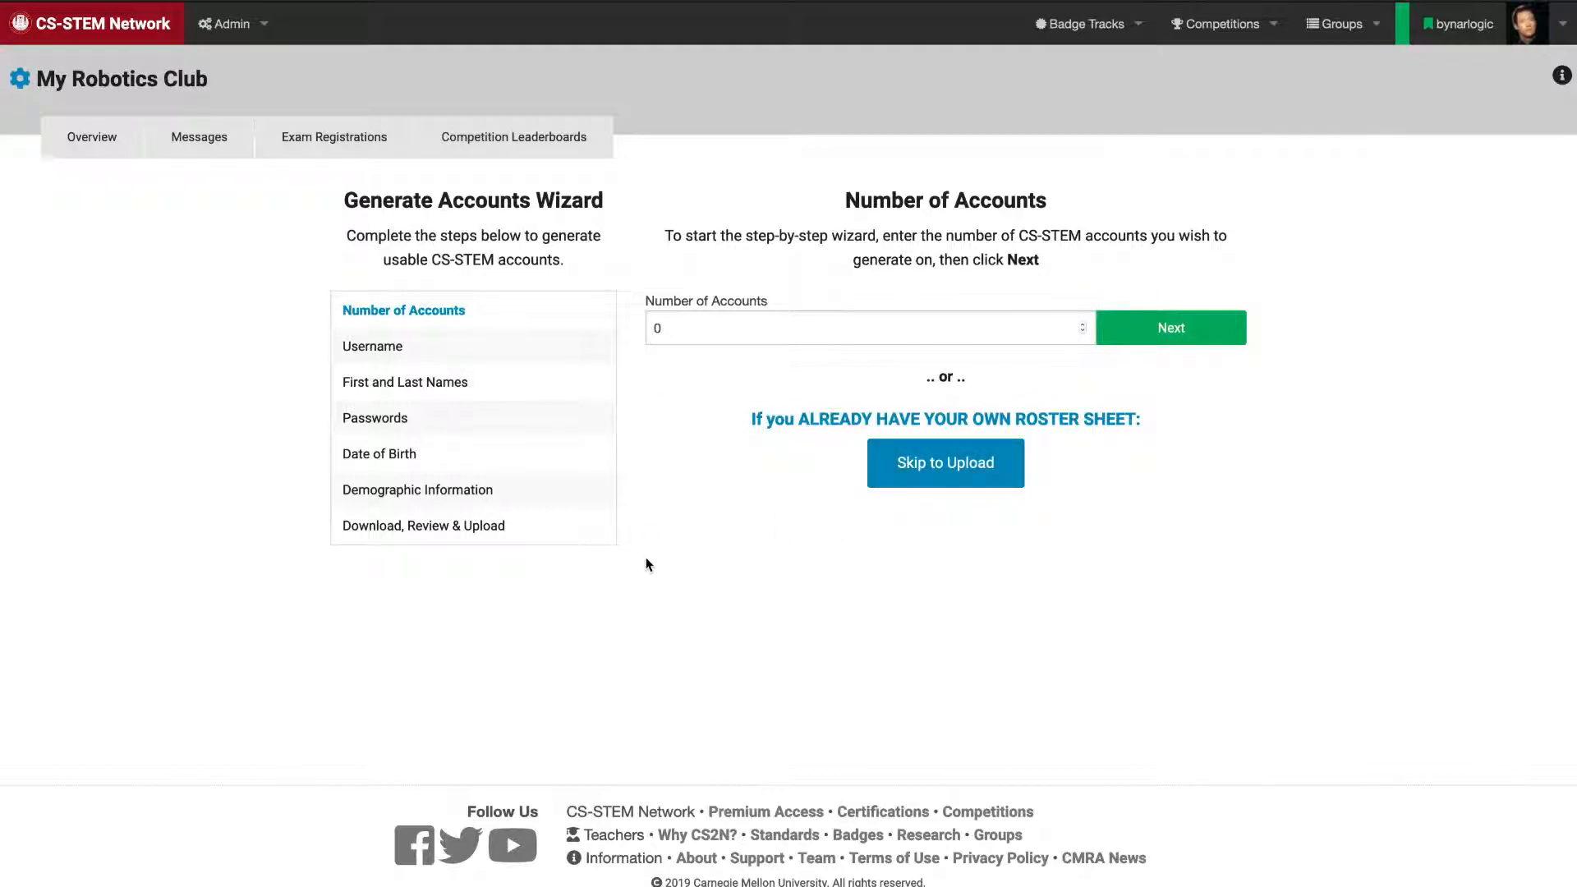
mouse_move(737, 578)
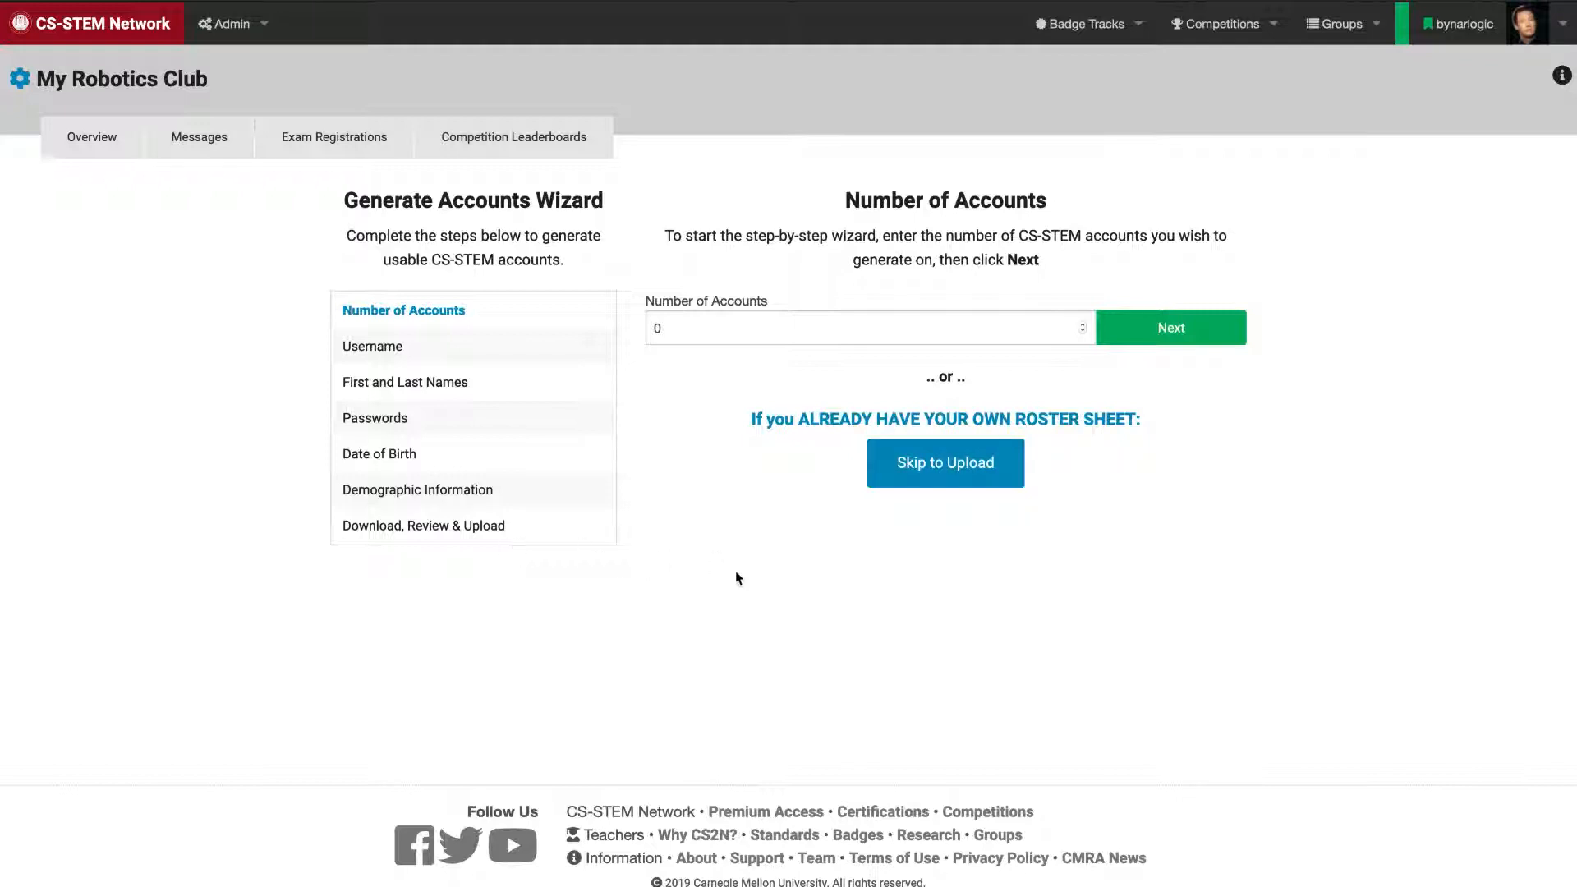
left_click(867, 329)
type("5")
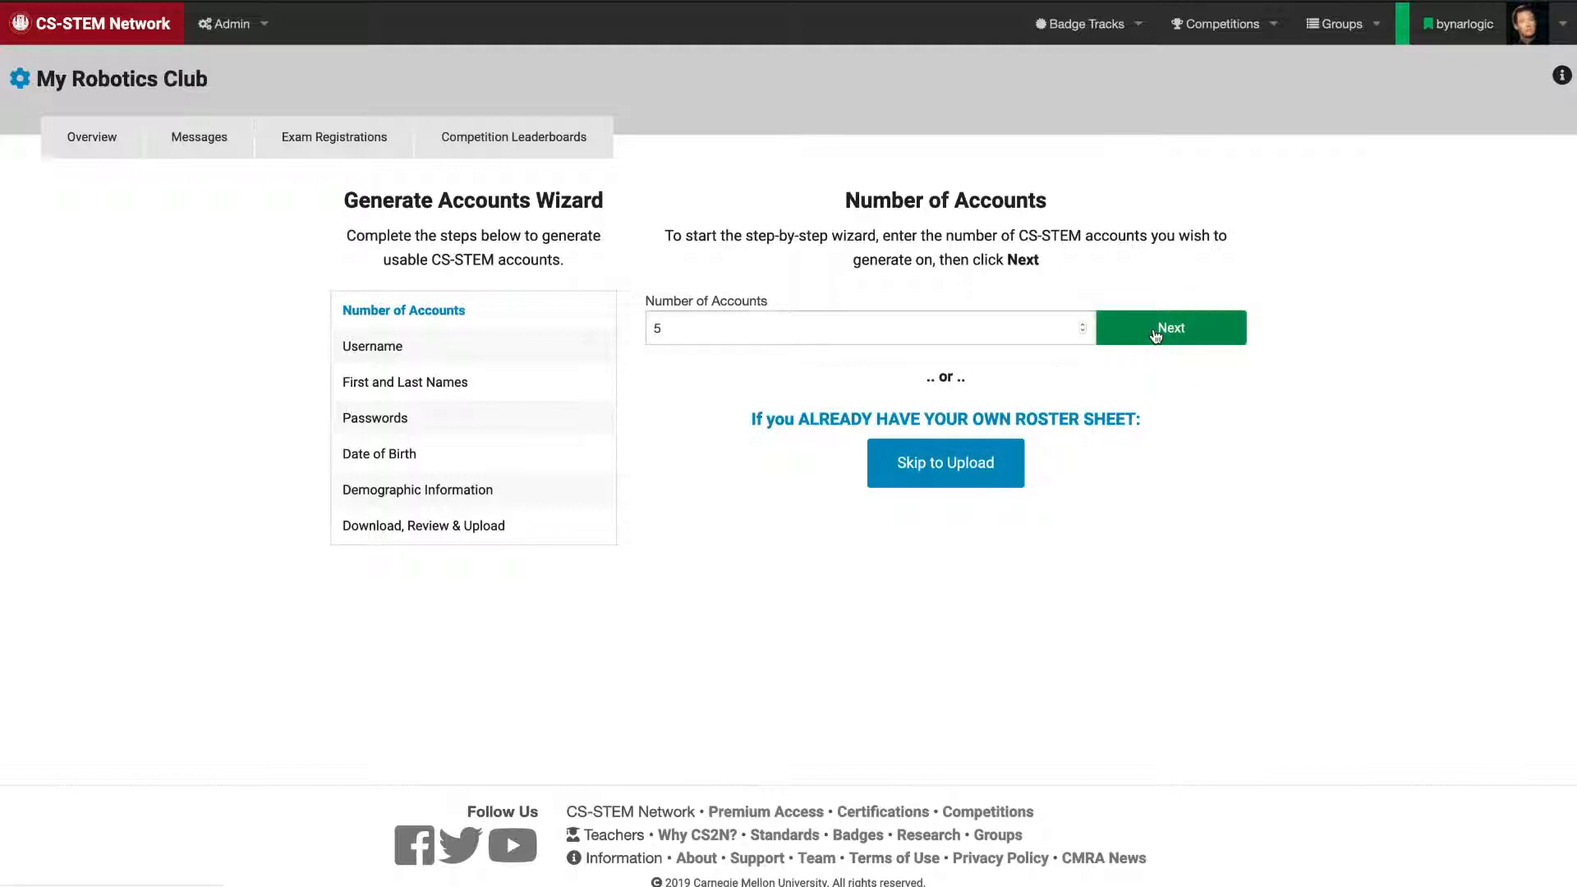
- Continue with 5 accounts to the Usernames step
left_click(1169, 329)
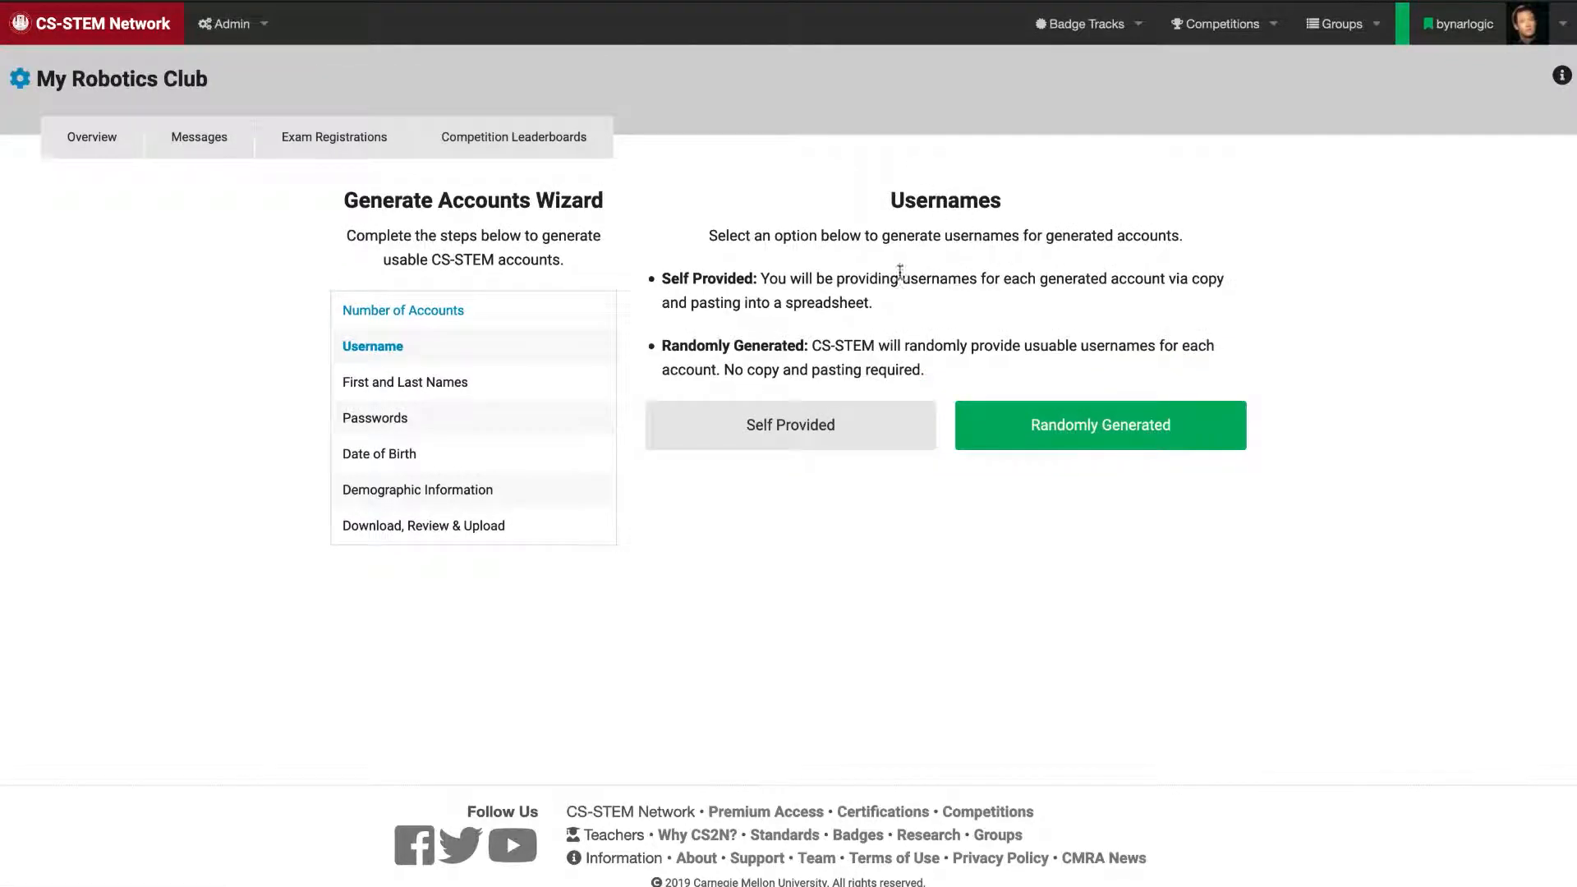
mouse_move(815, 335)
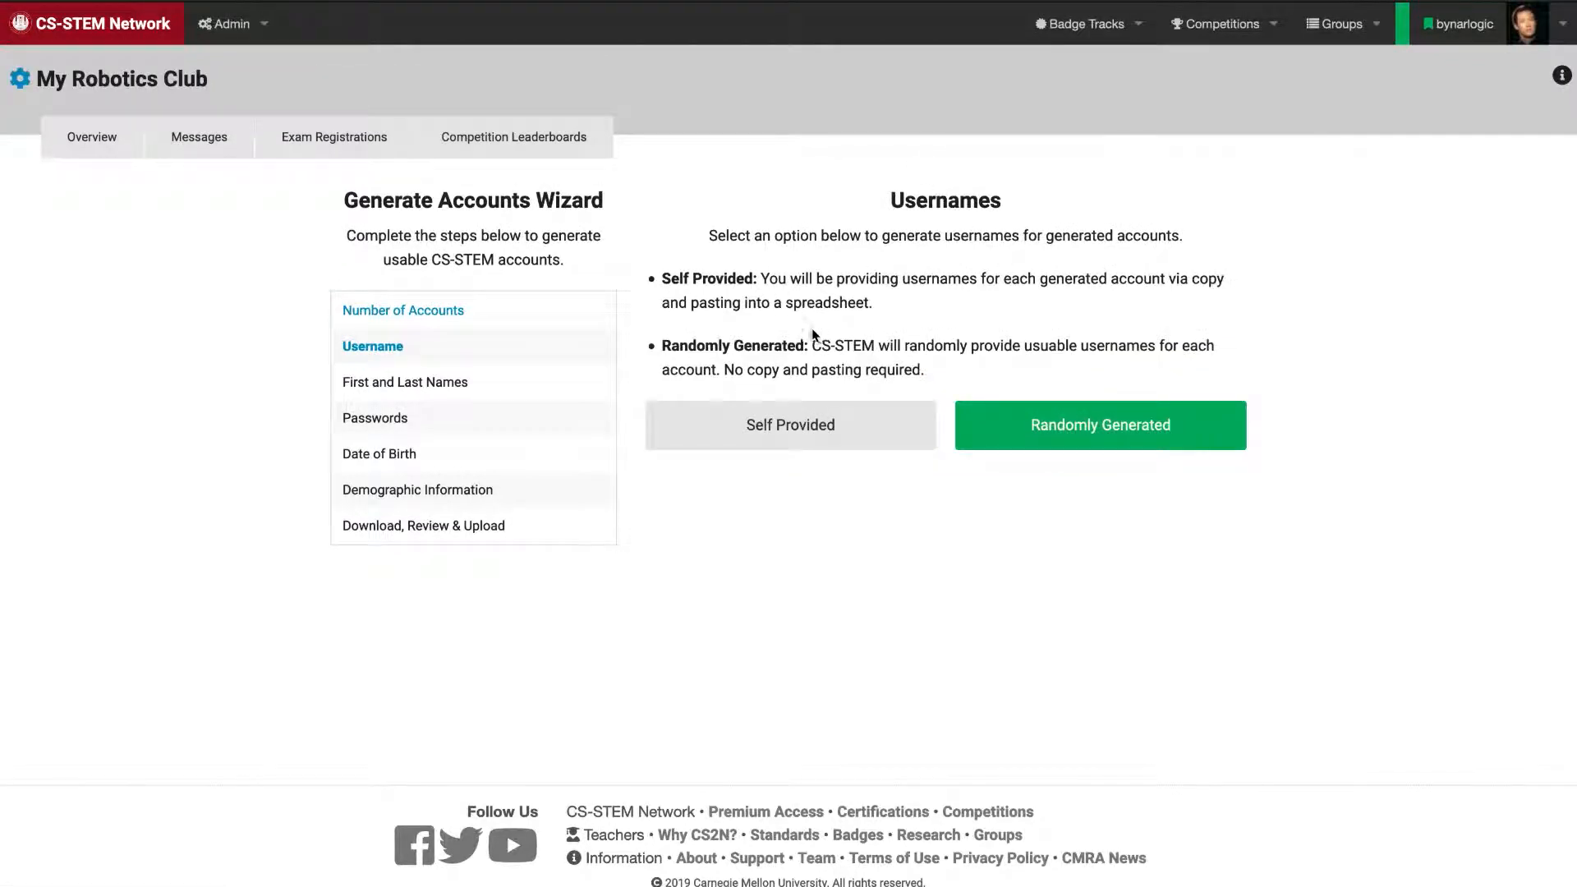
mouse_move(953, 305)
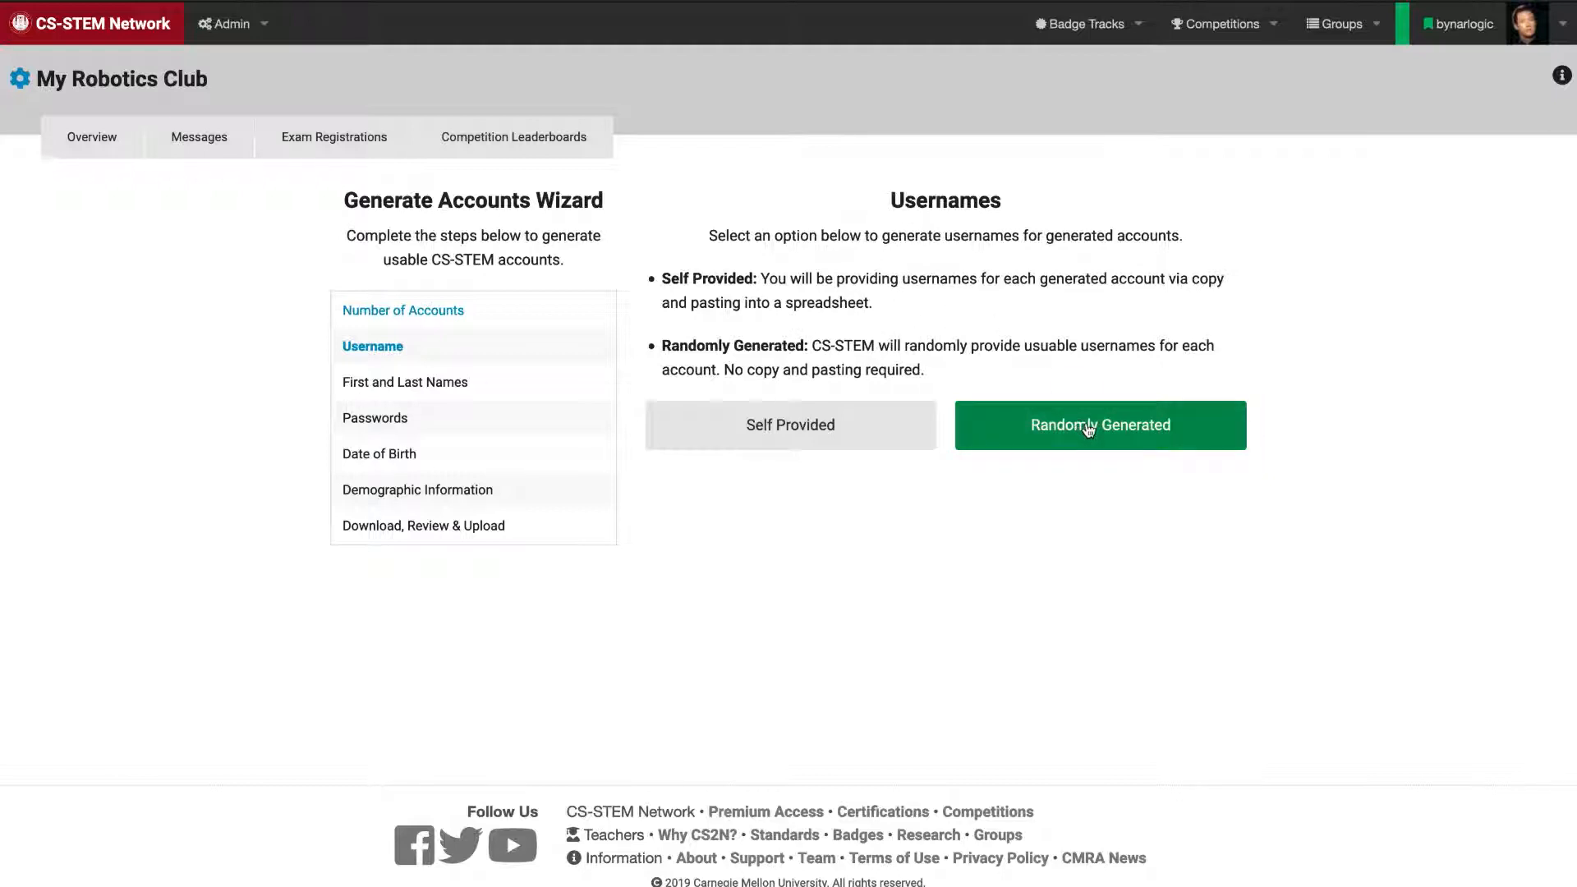
mouse_move(790, 440)
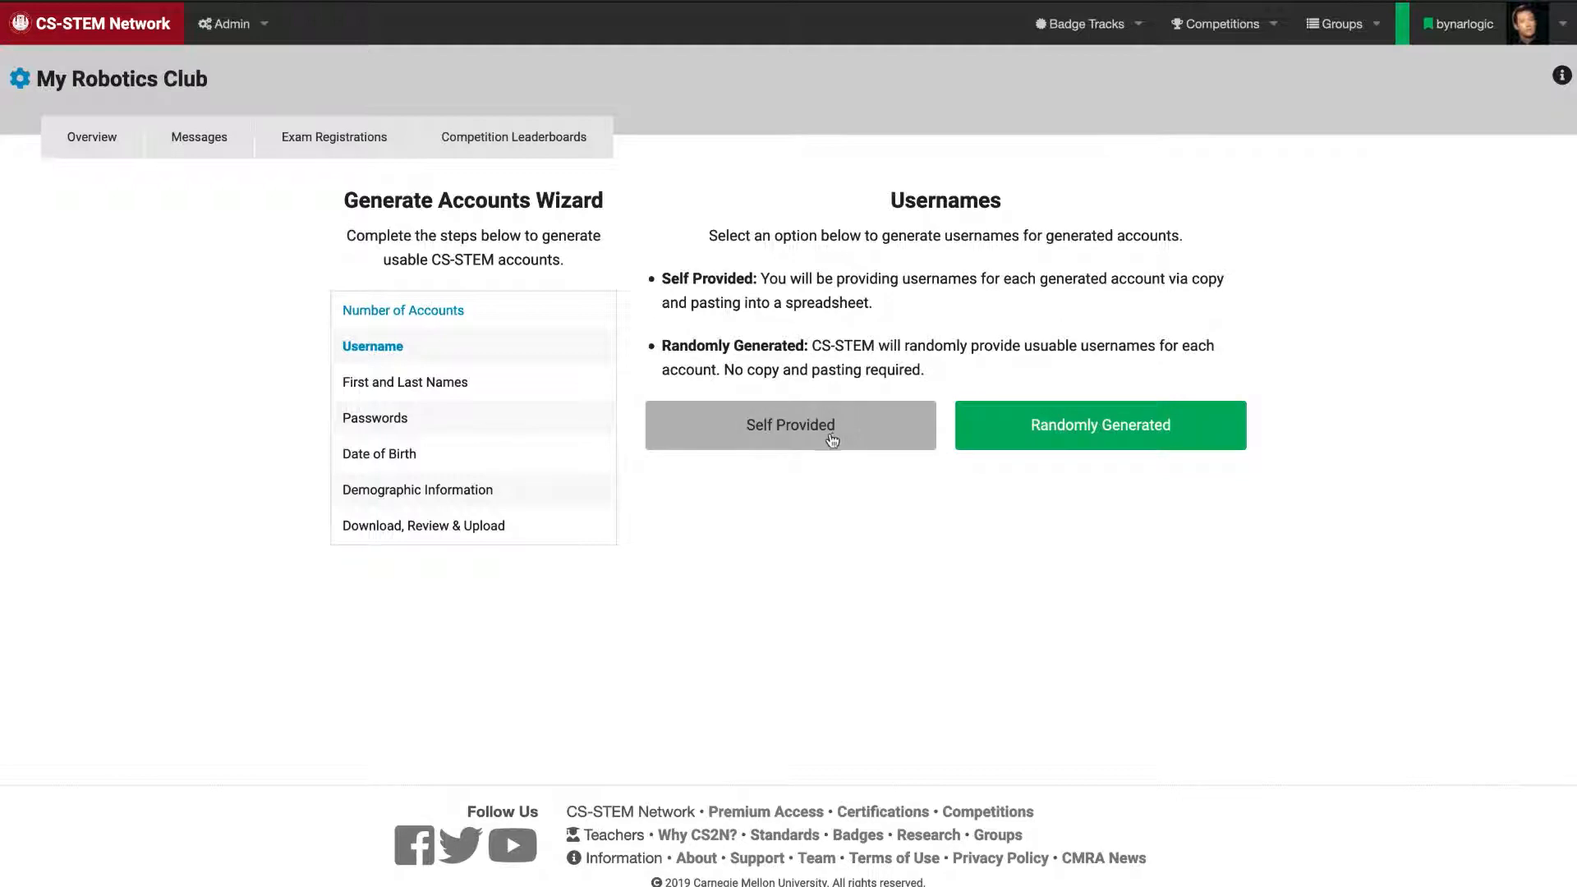
mouse_move(923, 427)
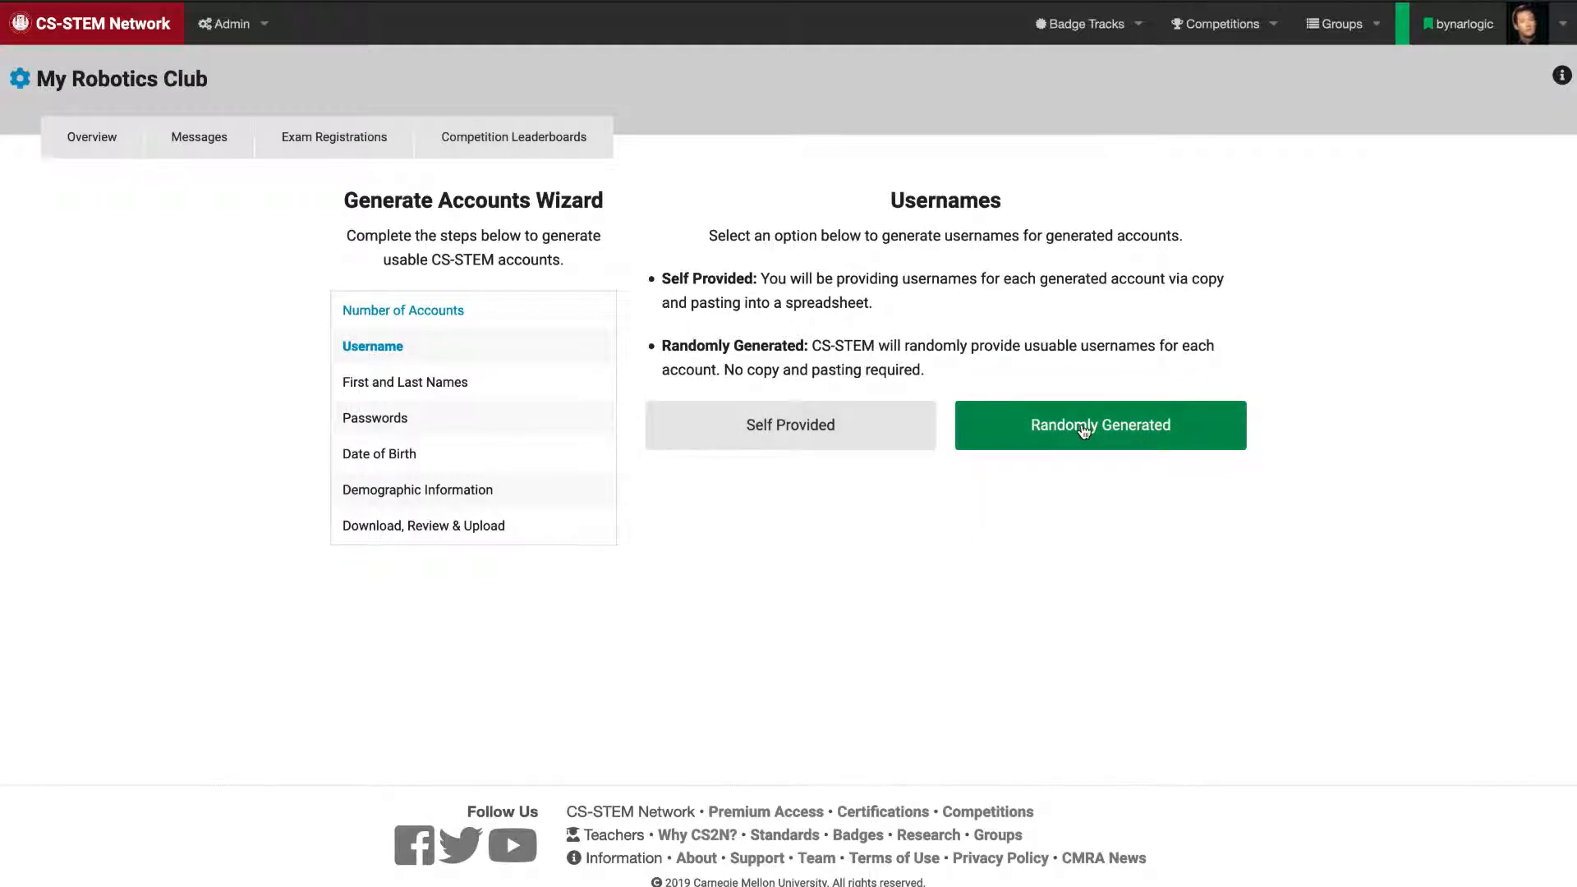
- Choose Randomly Generated usernames, advancing to First and Last Names
left_click(1099, 424)
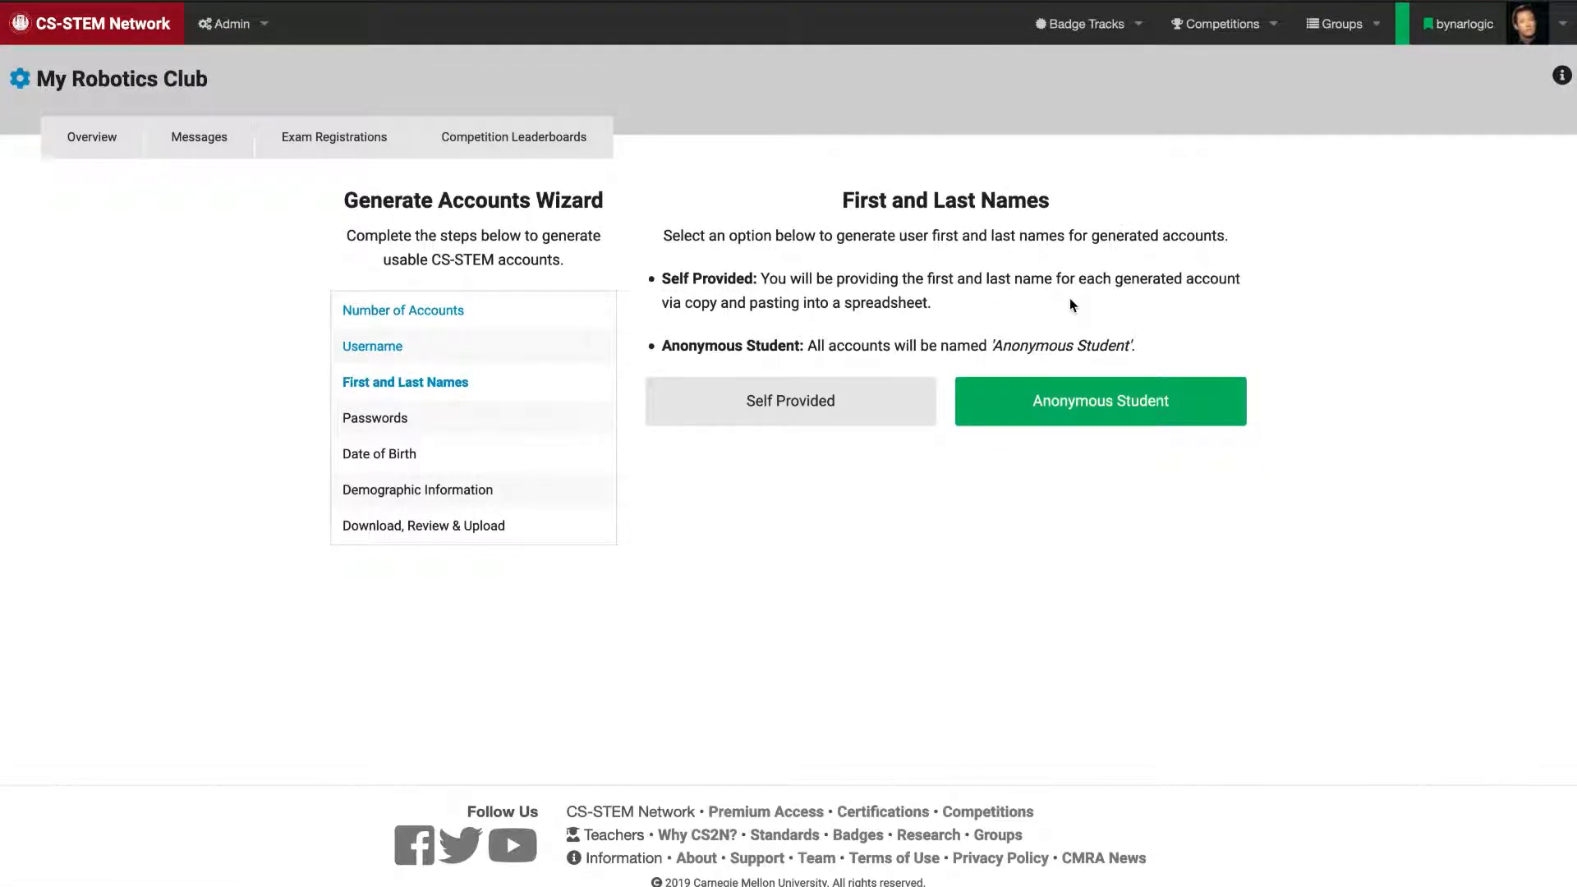
mouse_move(1043, 258)
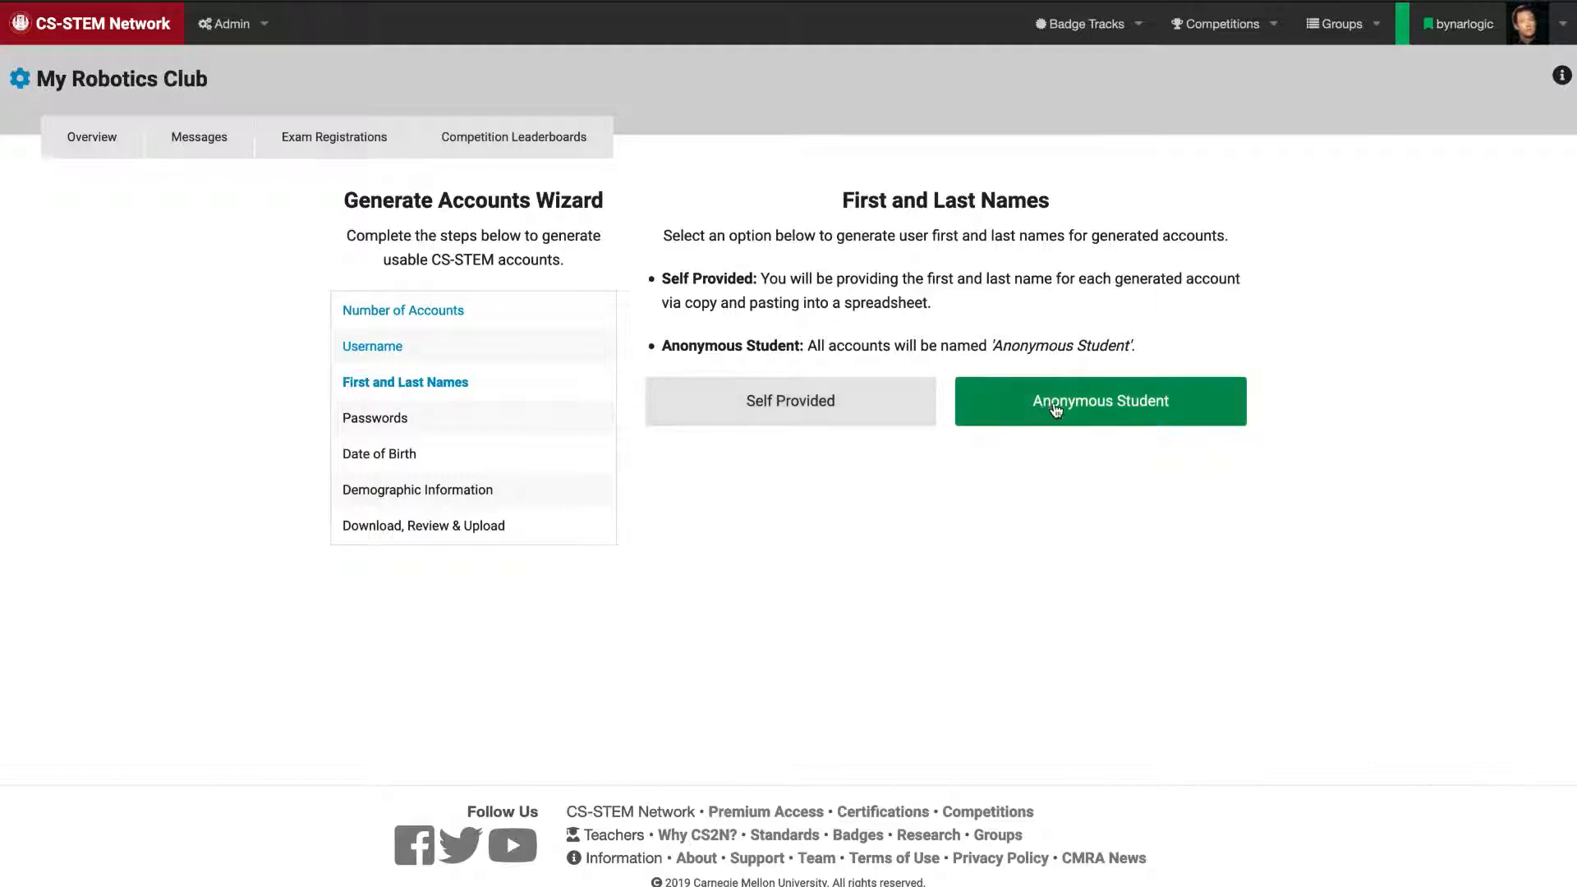
- Name every account Anonymous Student, advancing to the Passwords step
left_click(1099, 401)
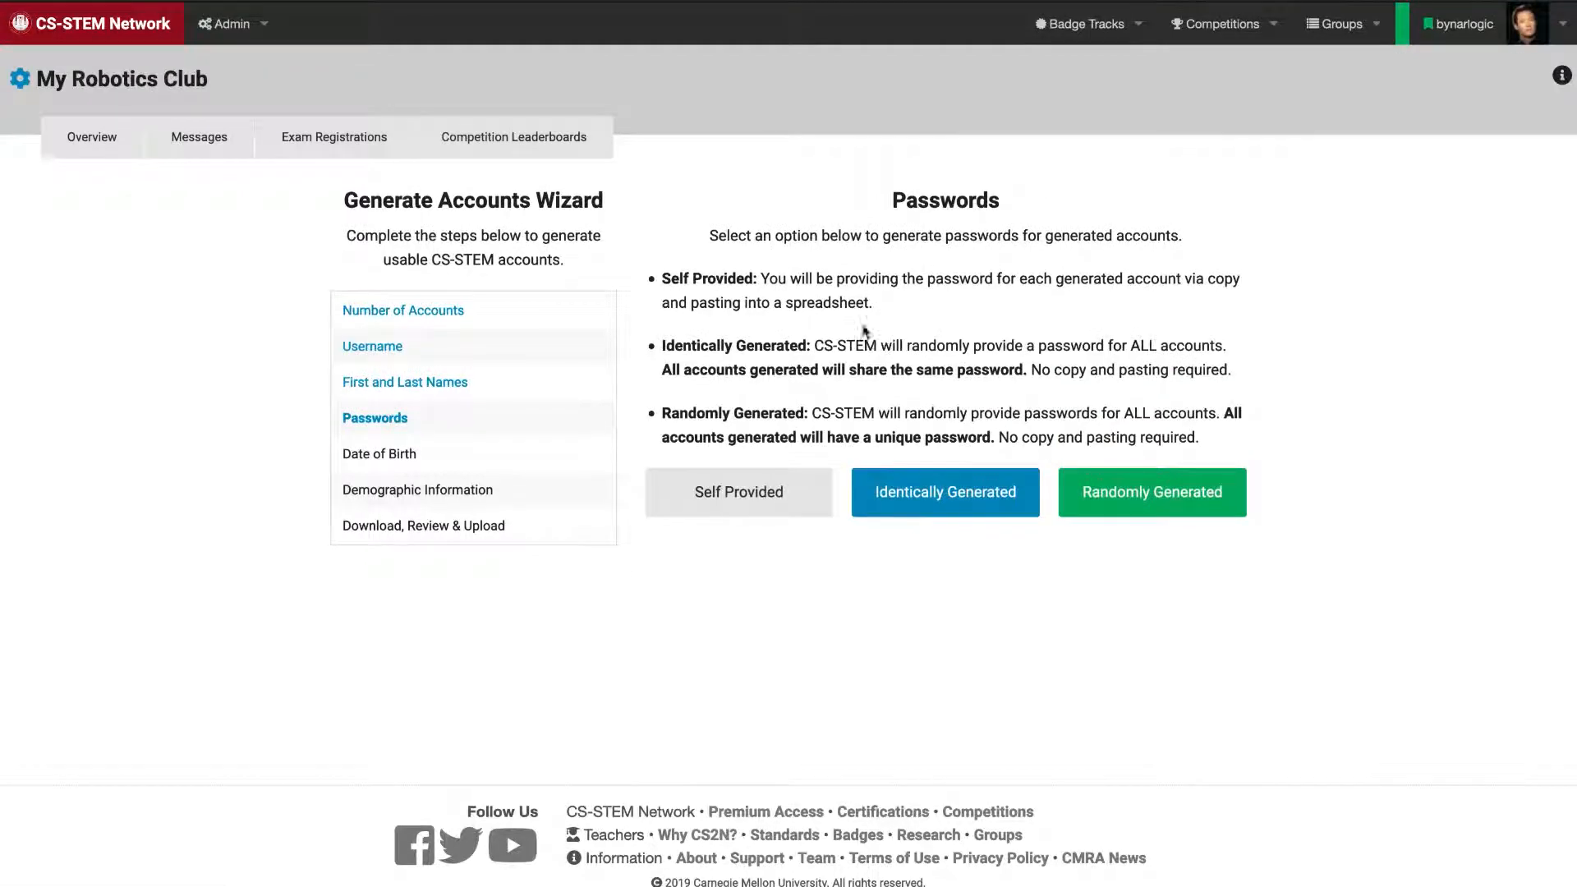
mouse_move(915, 393)
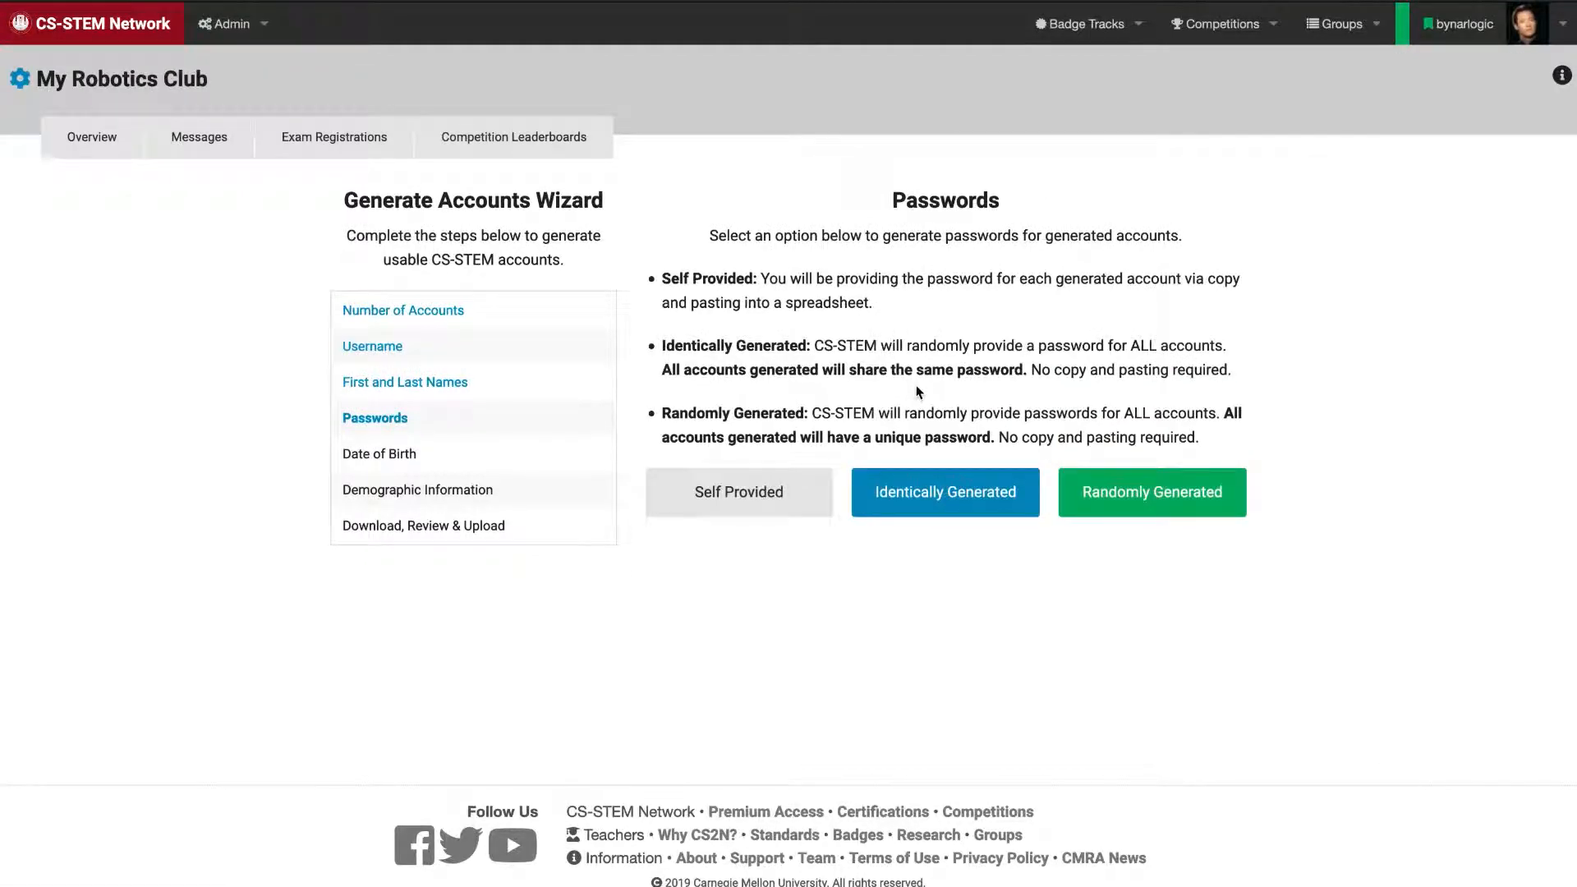
mouse_move(737, 491)
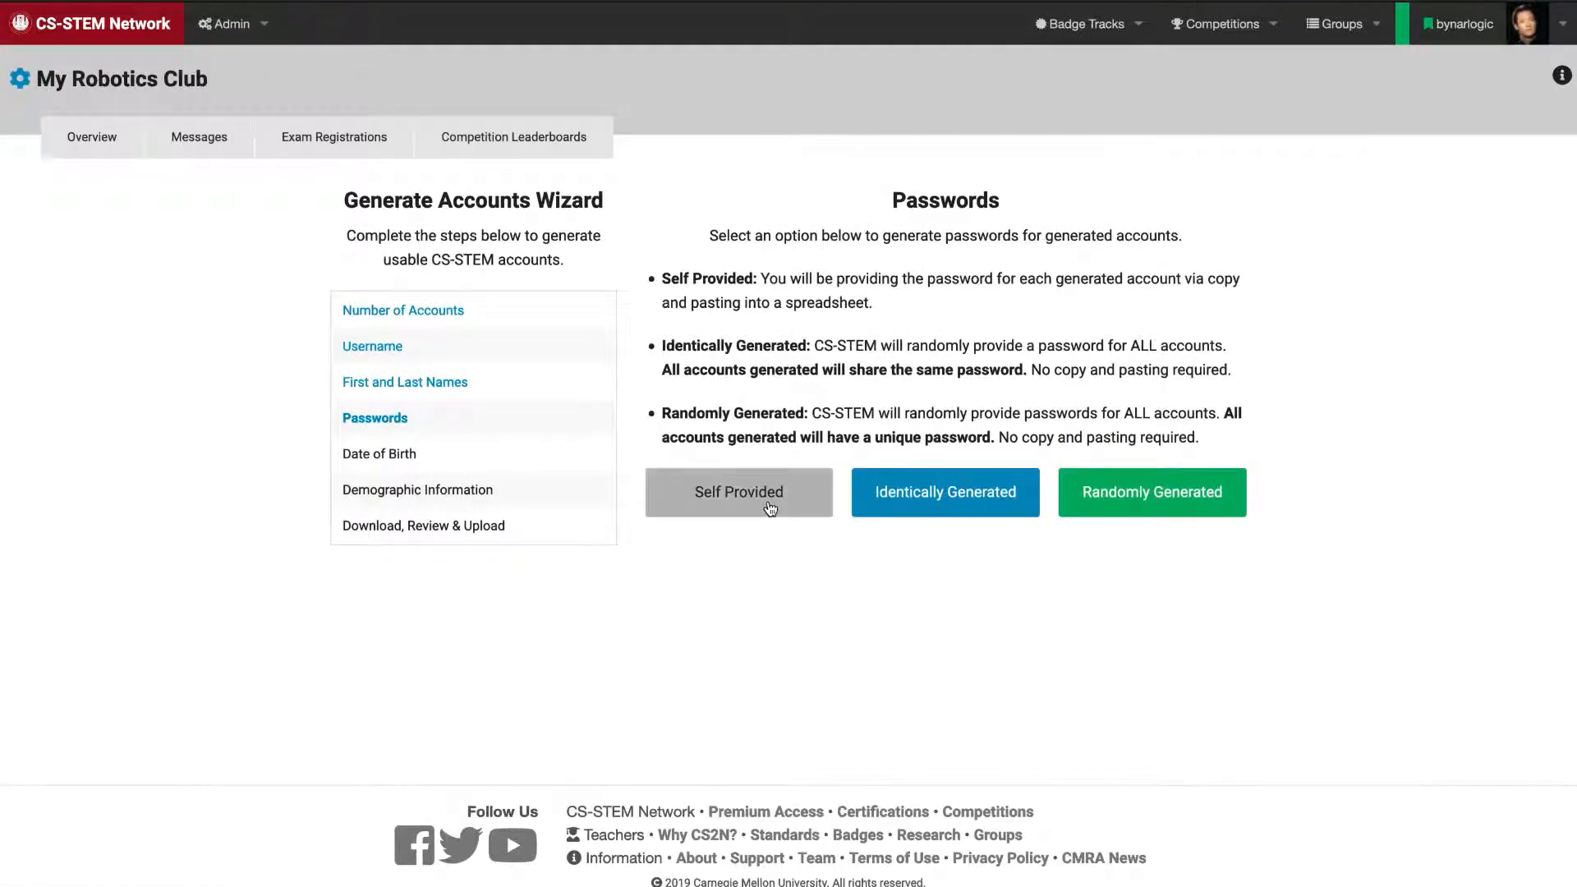
mouse_move(807, 575)
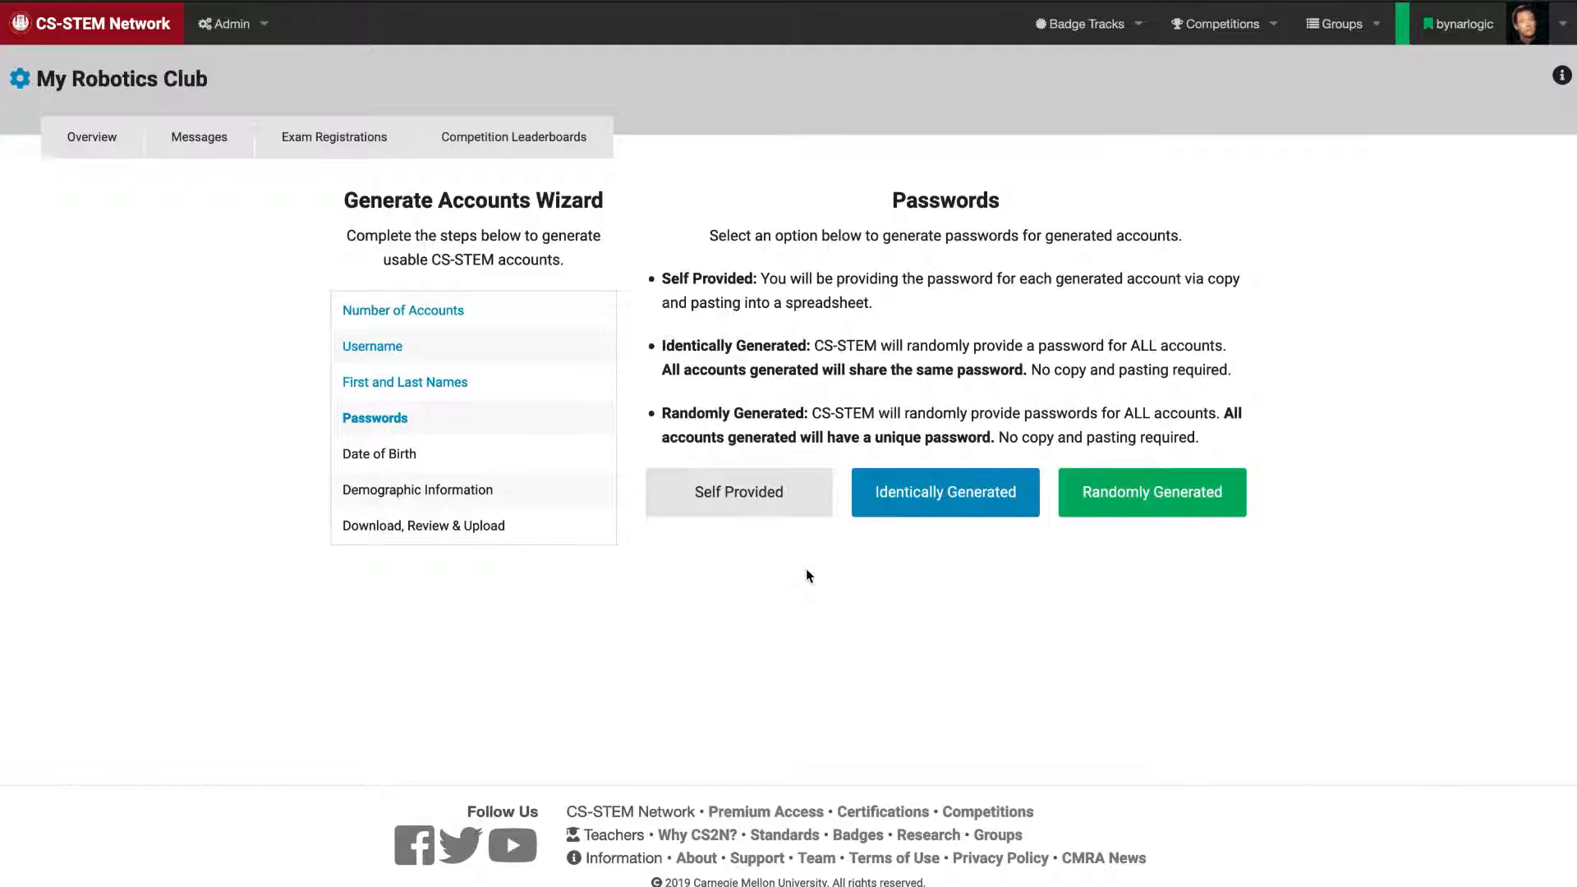
mouse_move(898, 573)
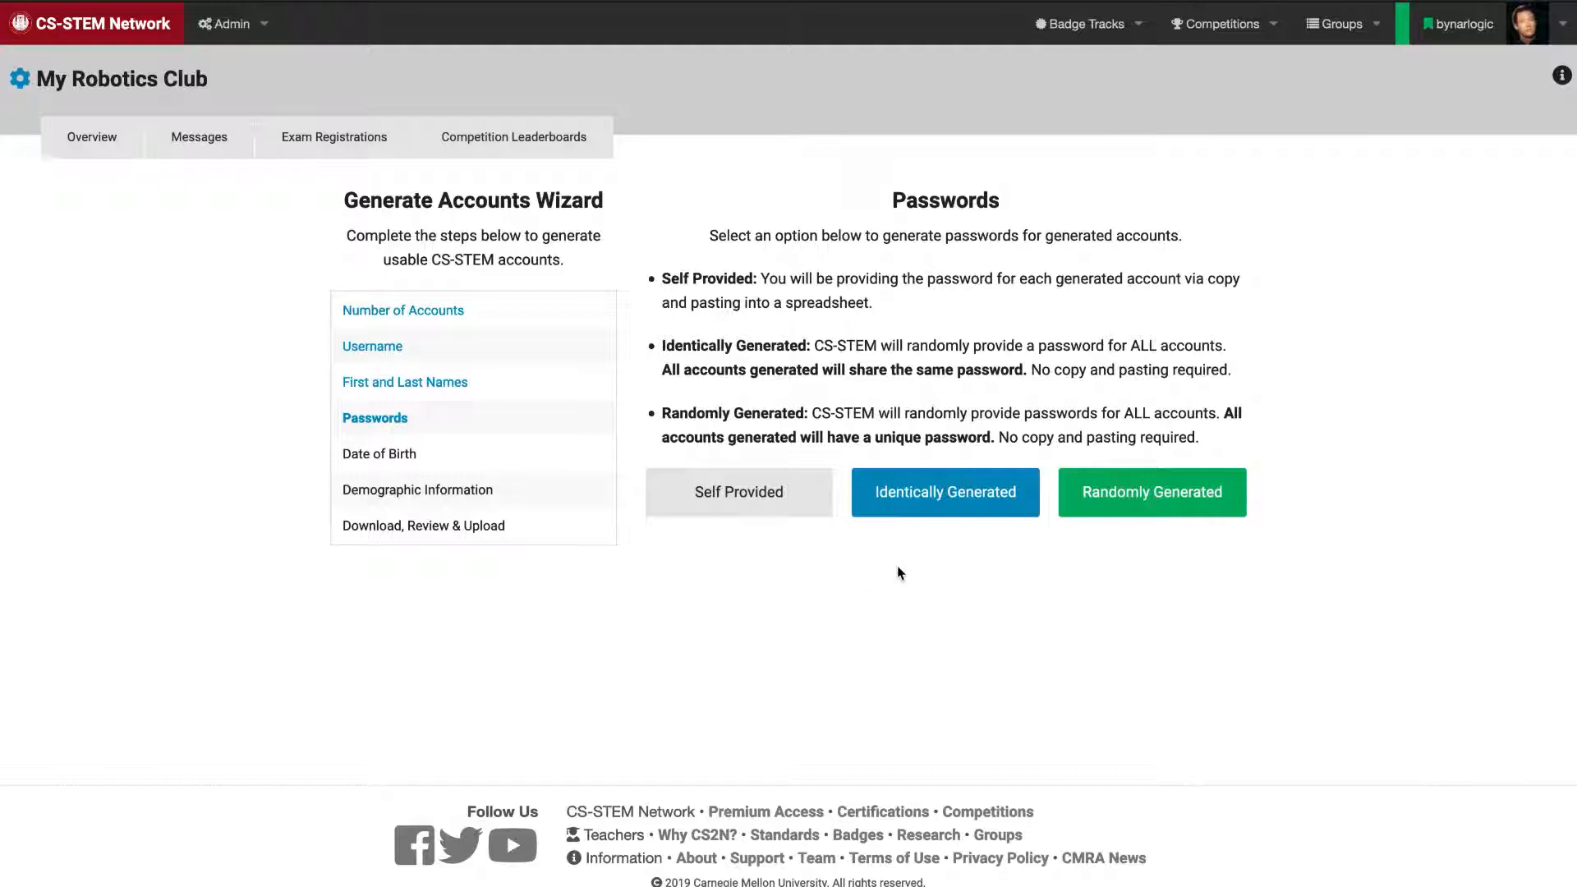
mouse_move(1130, 510)
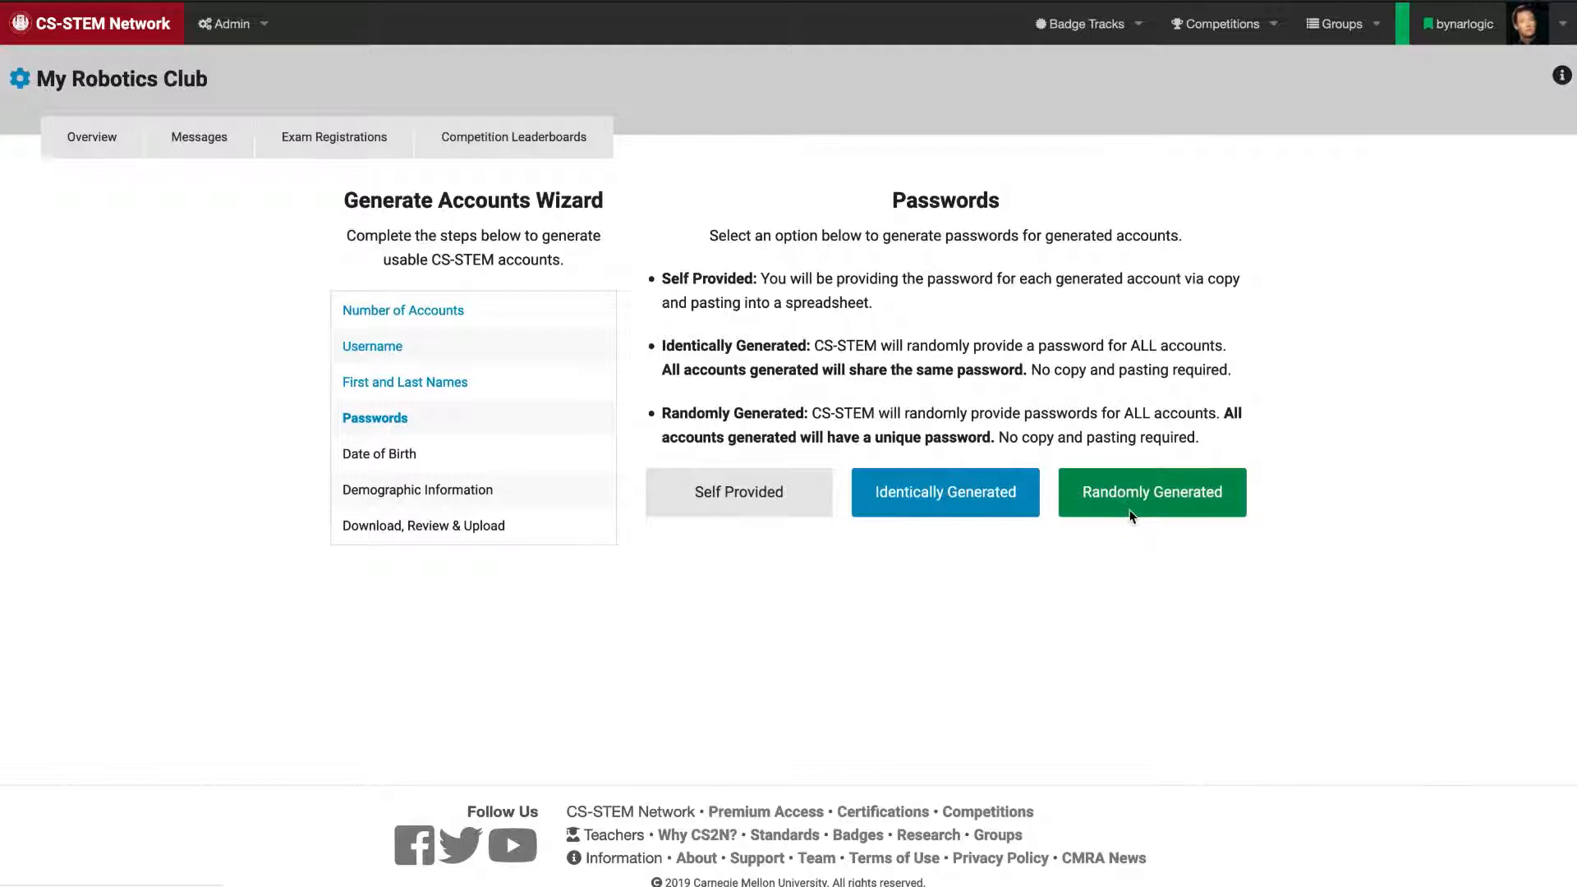
- Choose Randomly Generated passwords, advancing to the Date of Birth step
left_click(1151, 491)
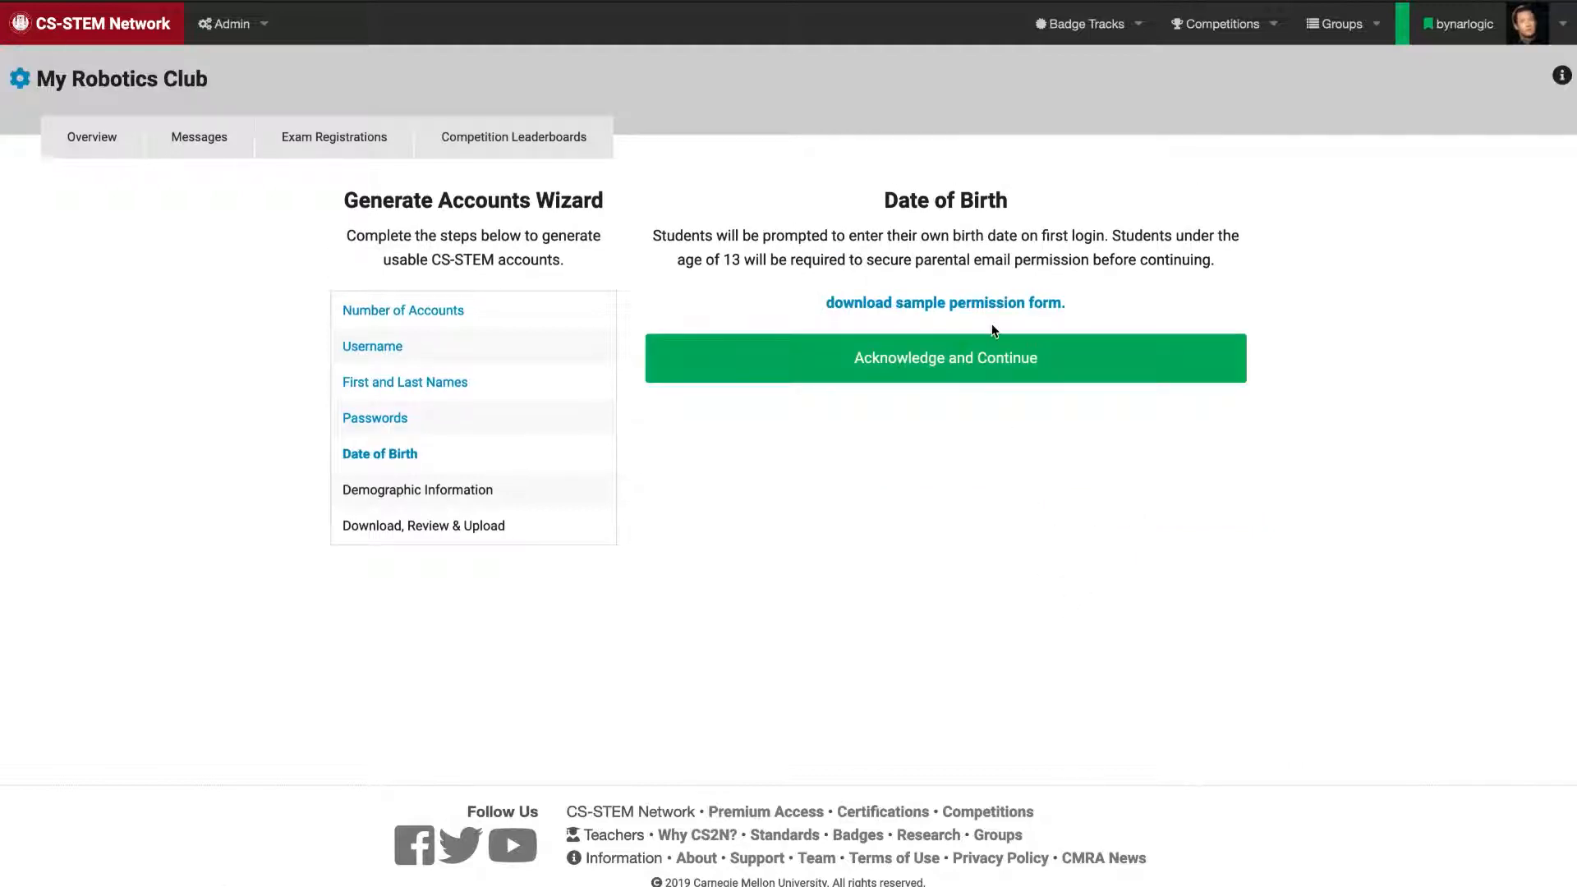
mouse_move(960, 257)
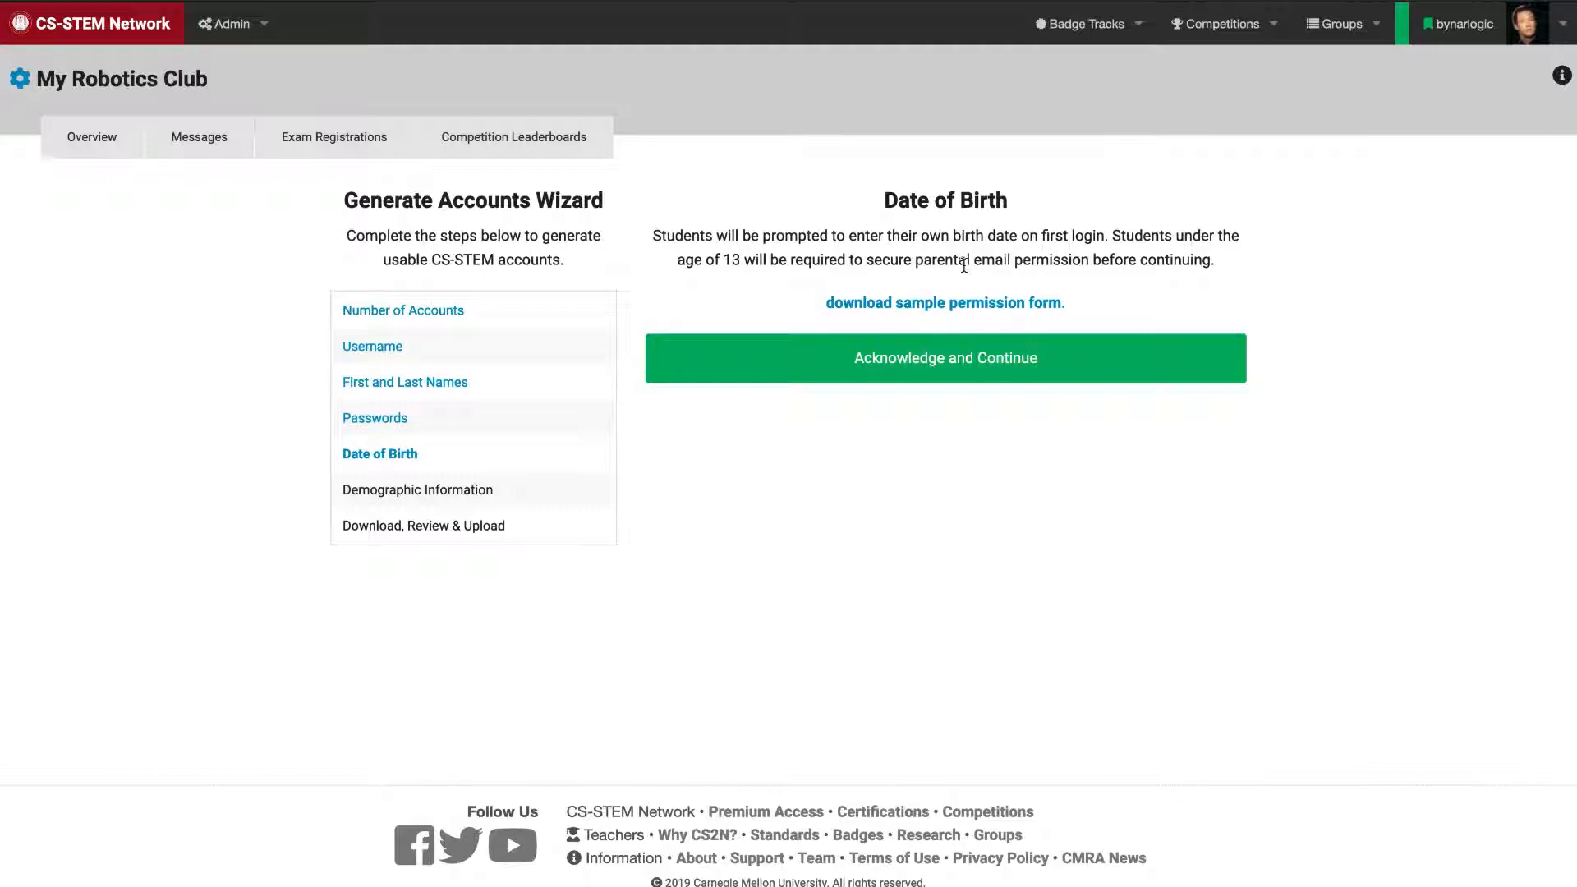
mouse_move(951, 307)
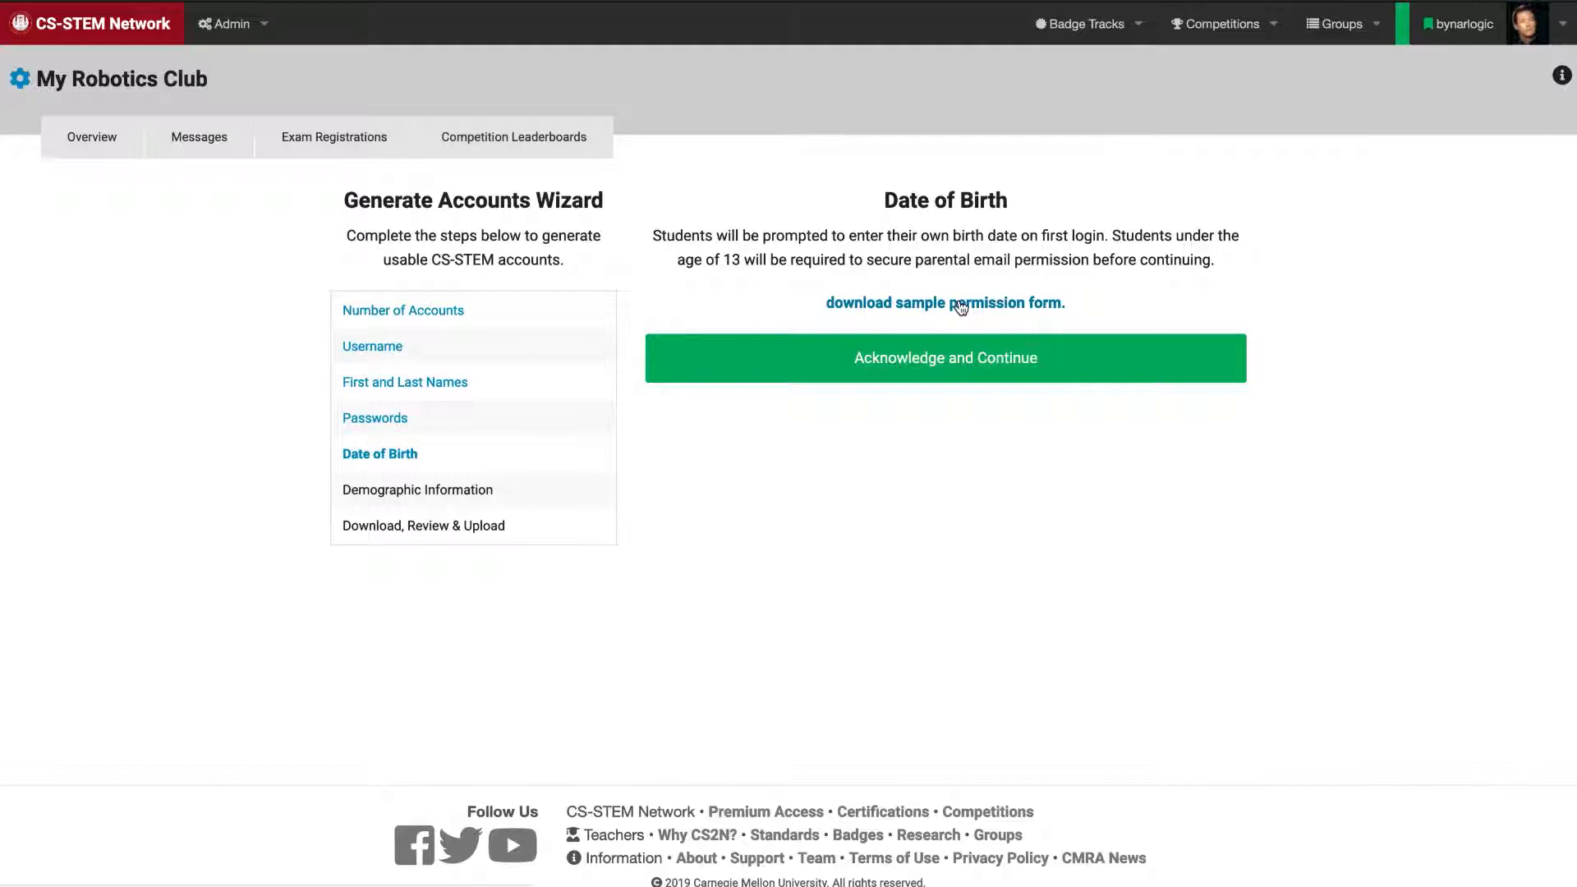
mouse_move(989, 366)
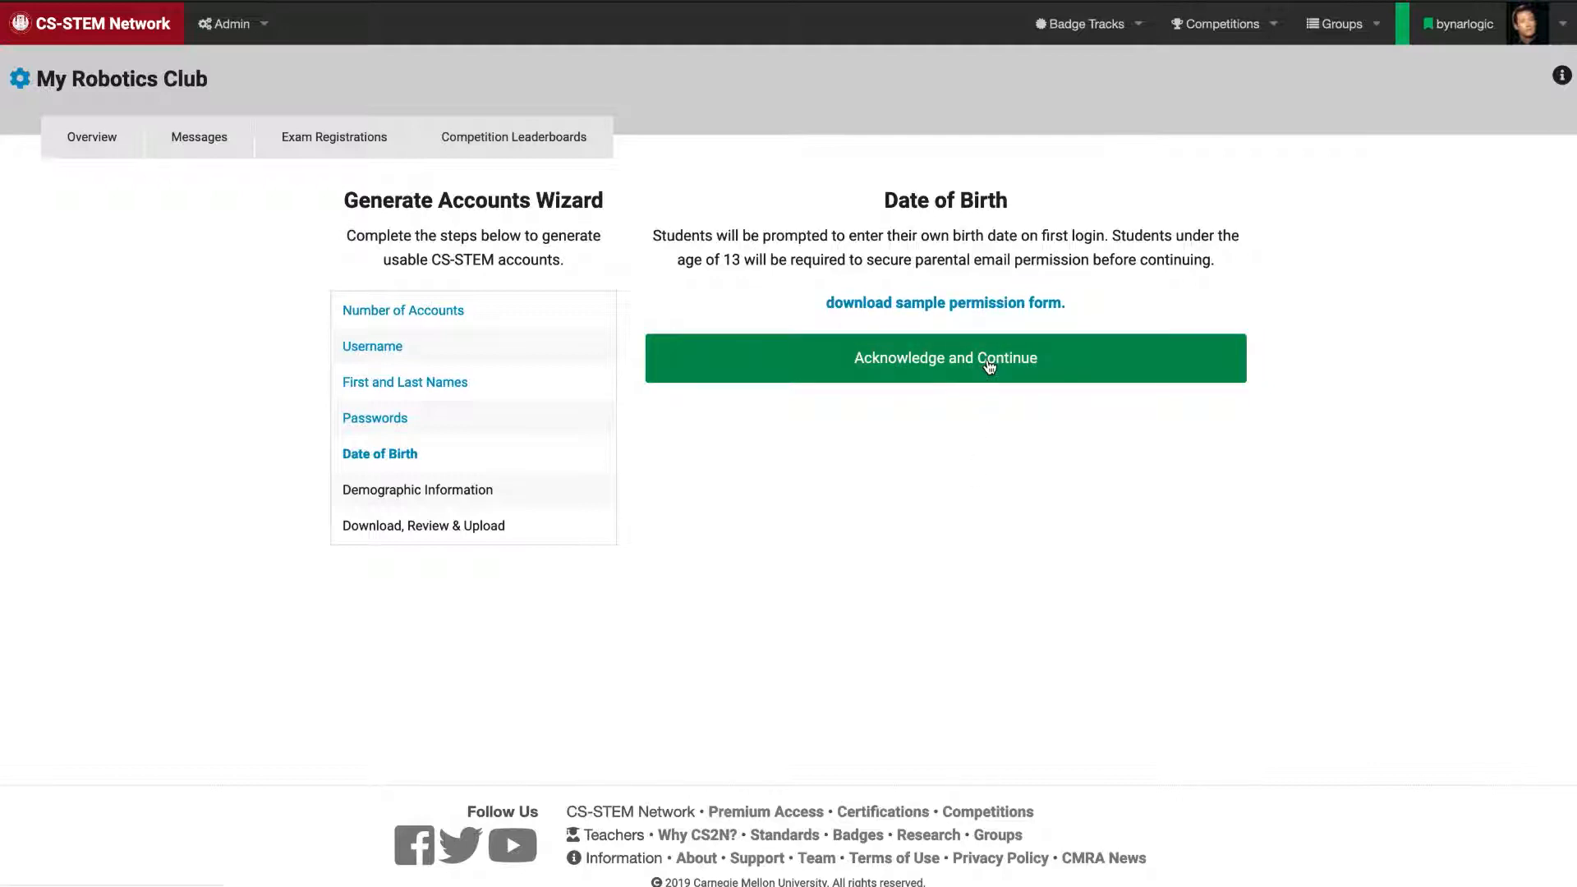
- Acknowledge the birth-date notice, advancing to Demographic Information
left_click(944, 358)
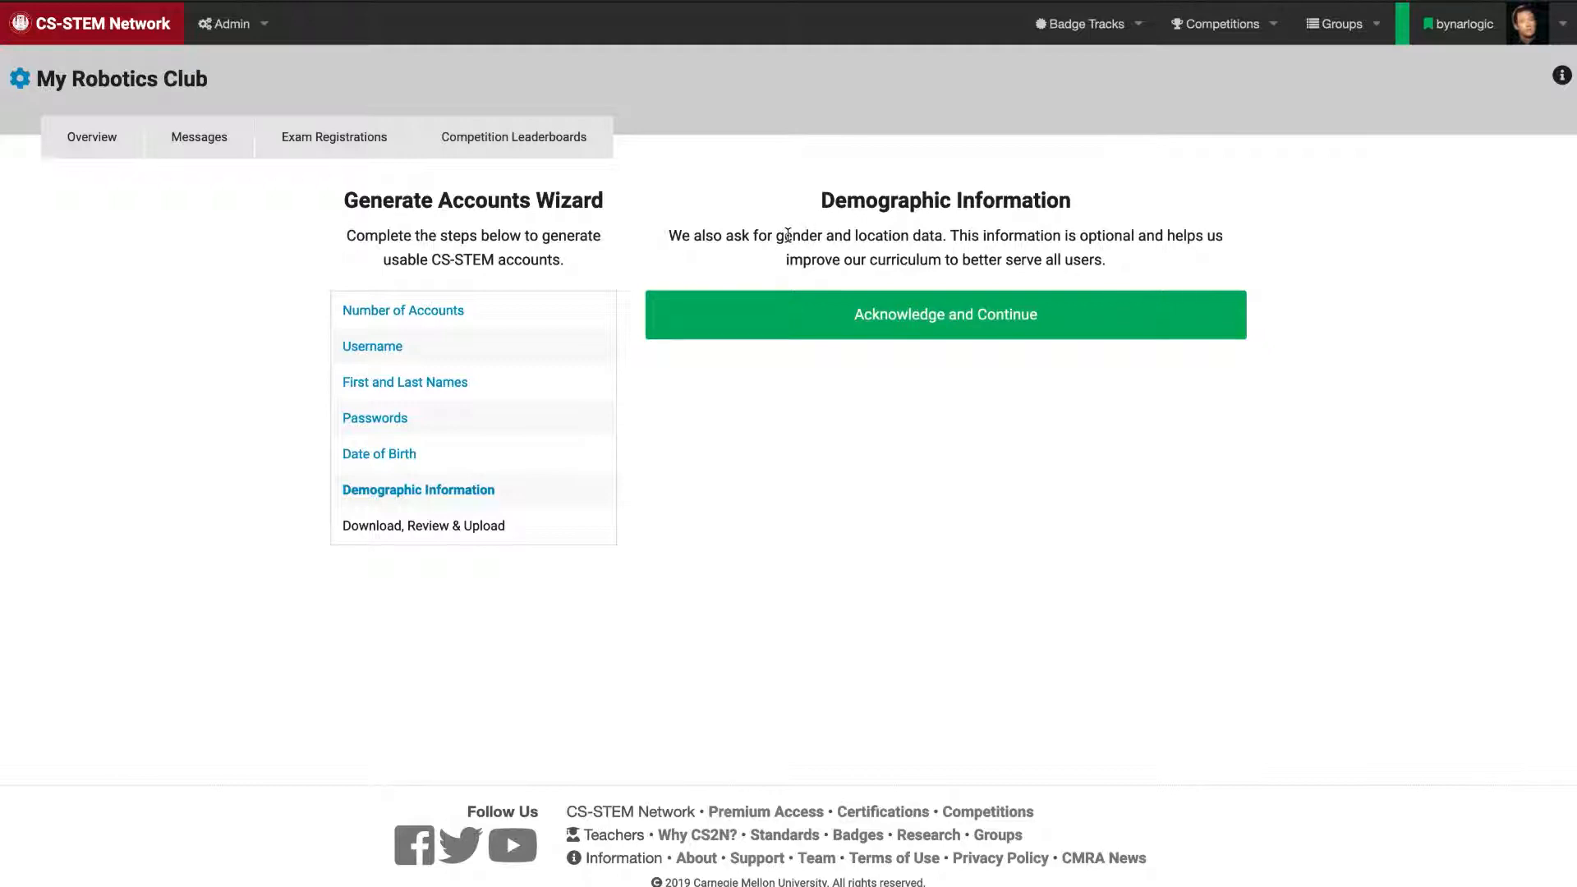
mouse_move(558, 442)
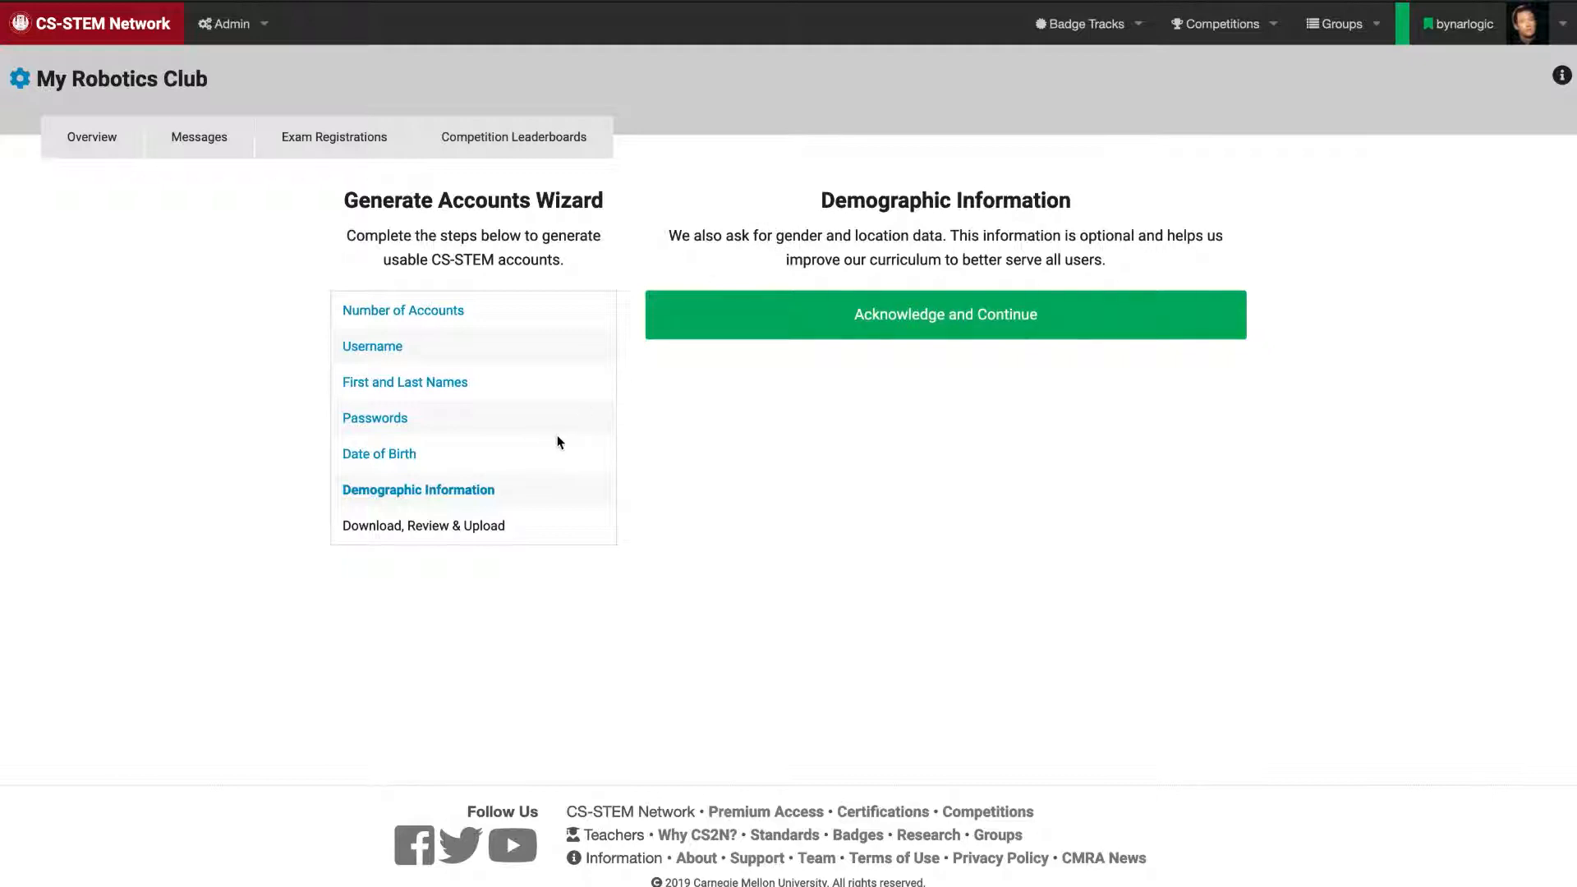
mouse_move(647, 437)
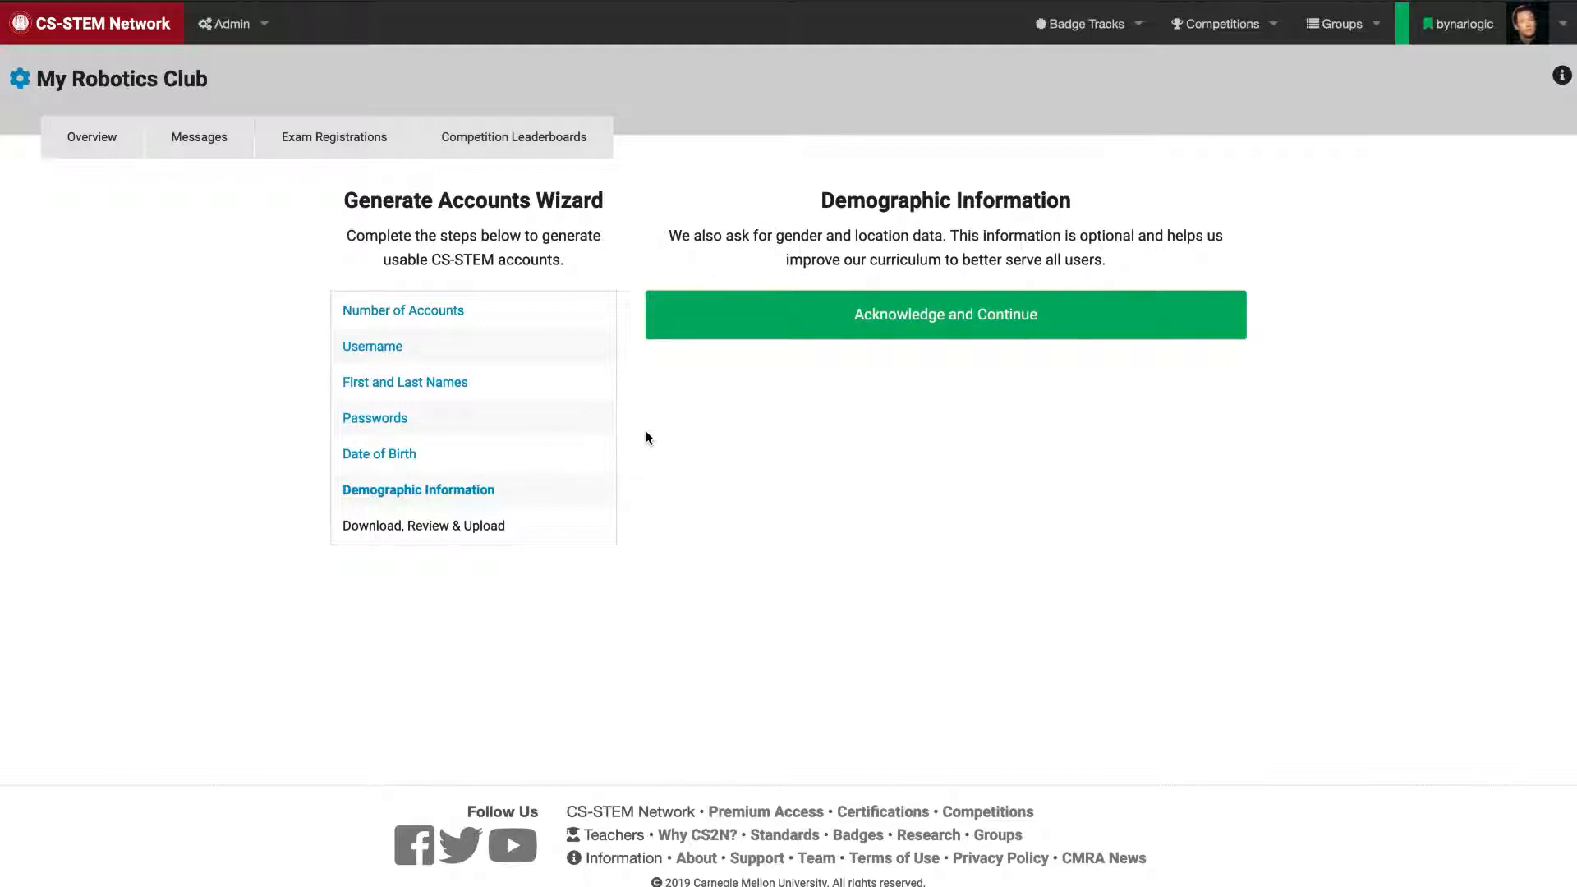
mouse_move(736, 230)
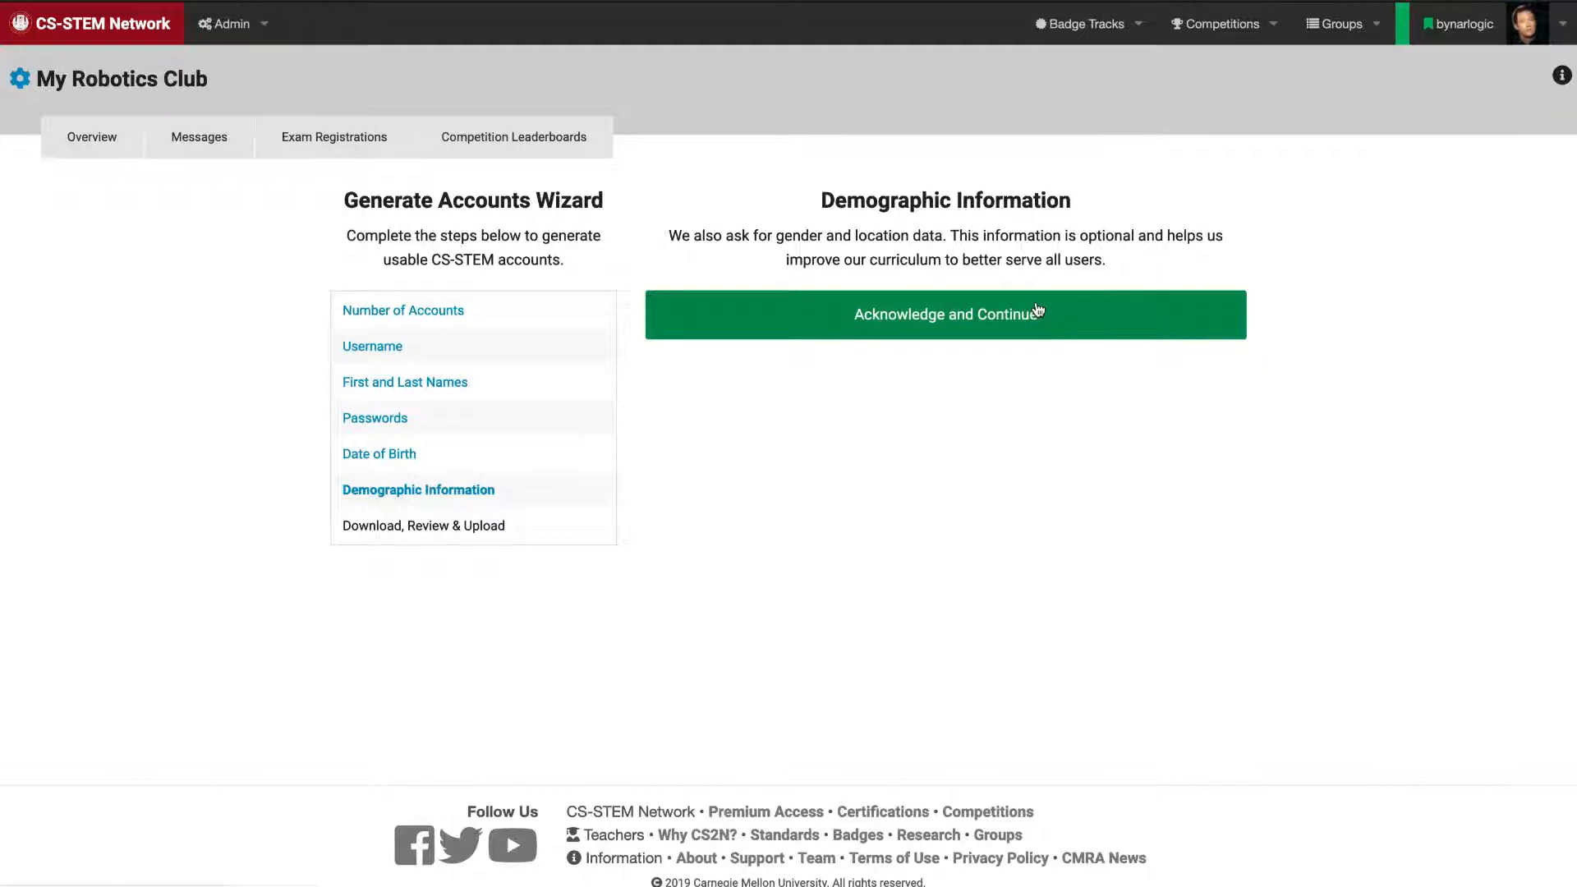
- Acknowledge the demographic notice and download the roster as XLSX, opening it in Excel
left_click(944, 314)
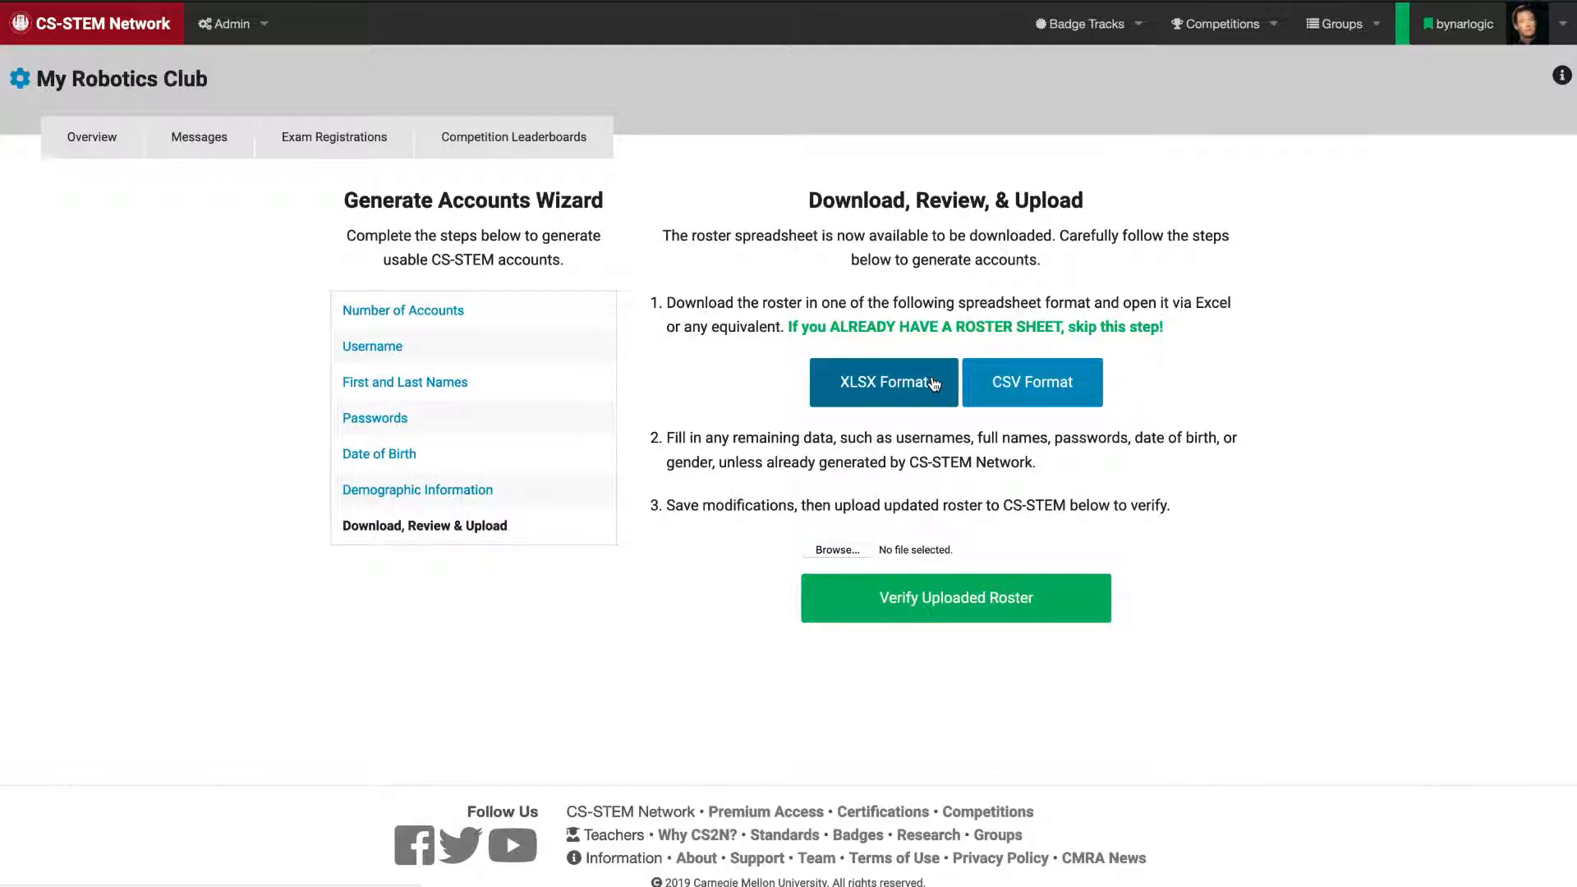
left_click(882, 383)
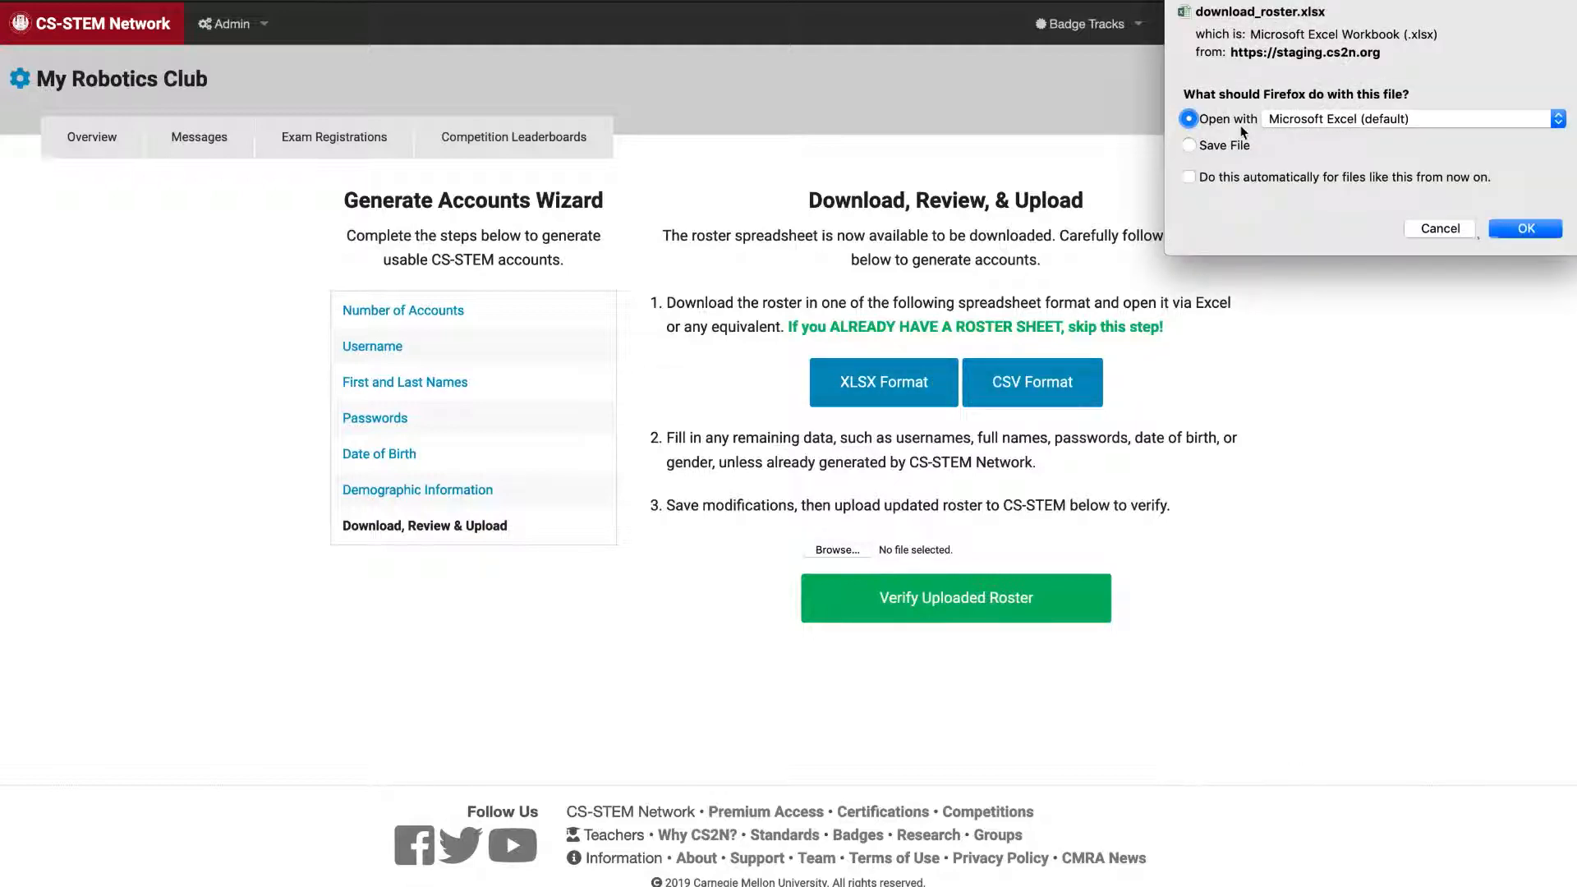
left_click(1437, 228)
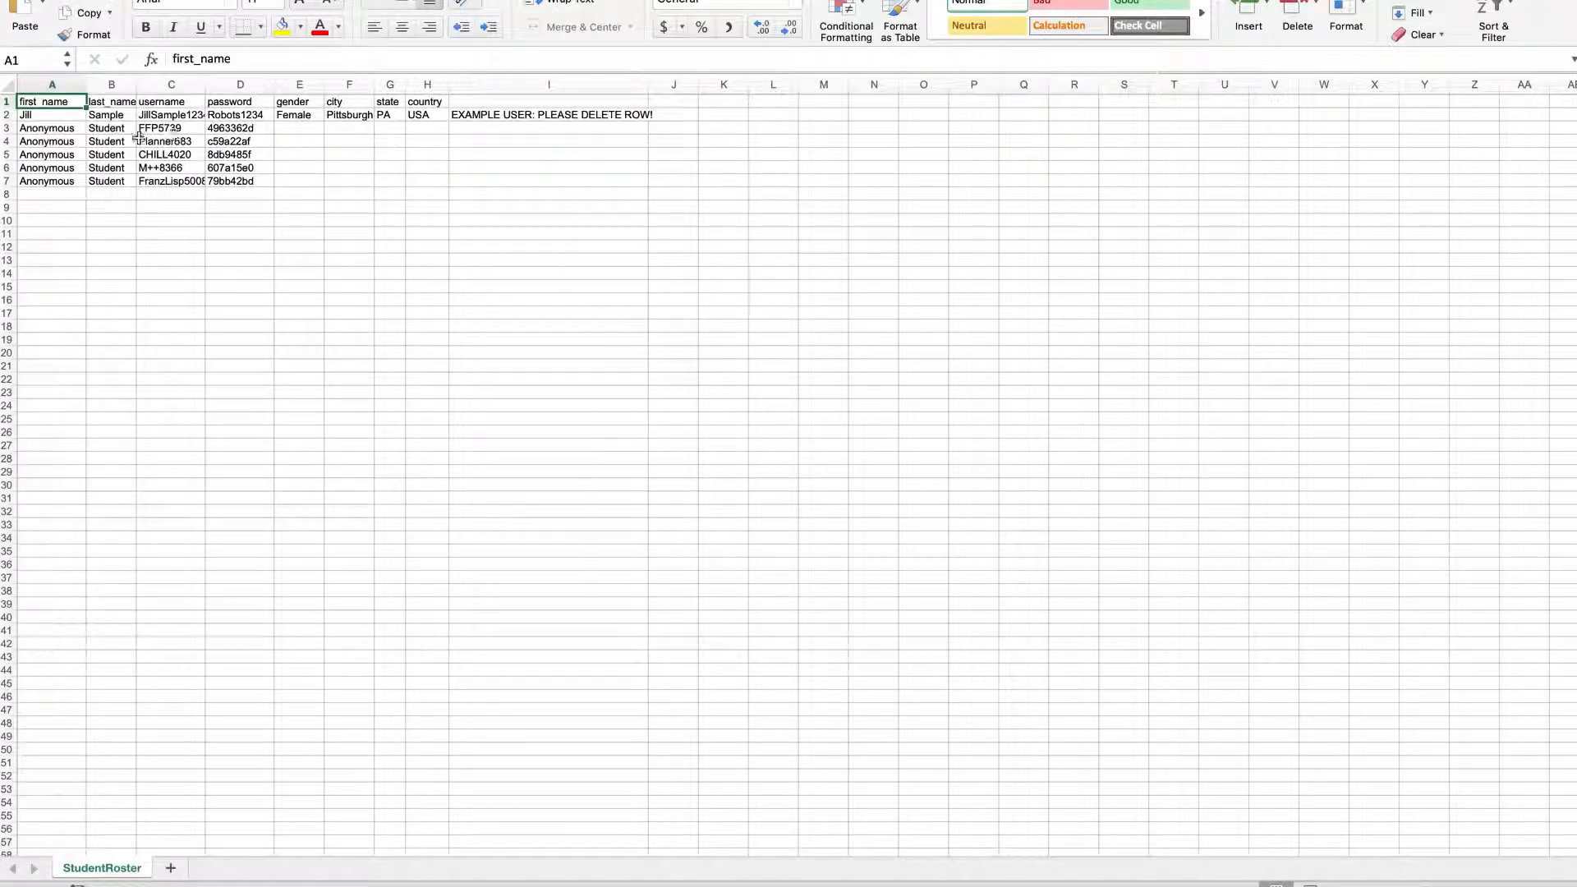
- Review the usernames and delete the Jill Sample example row 2 from the roster
left_click_drag(159, 129, 159, 181)
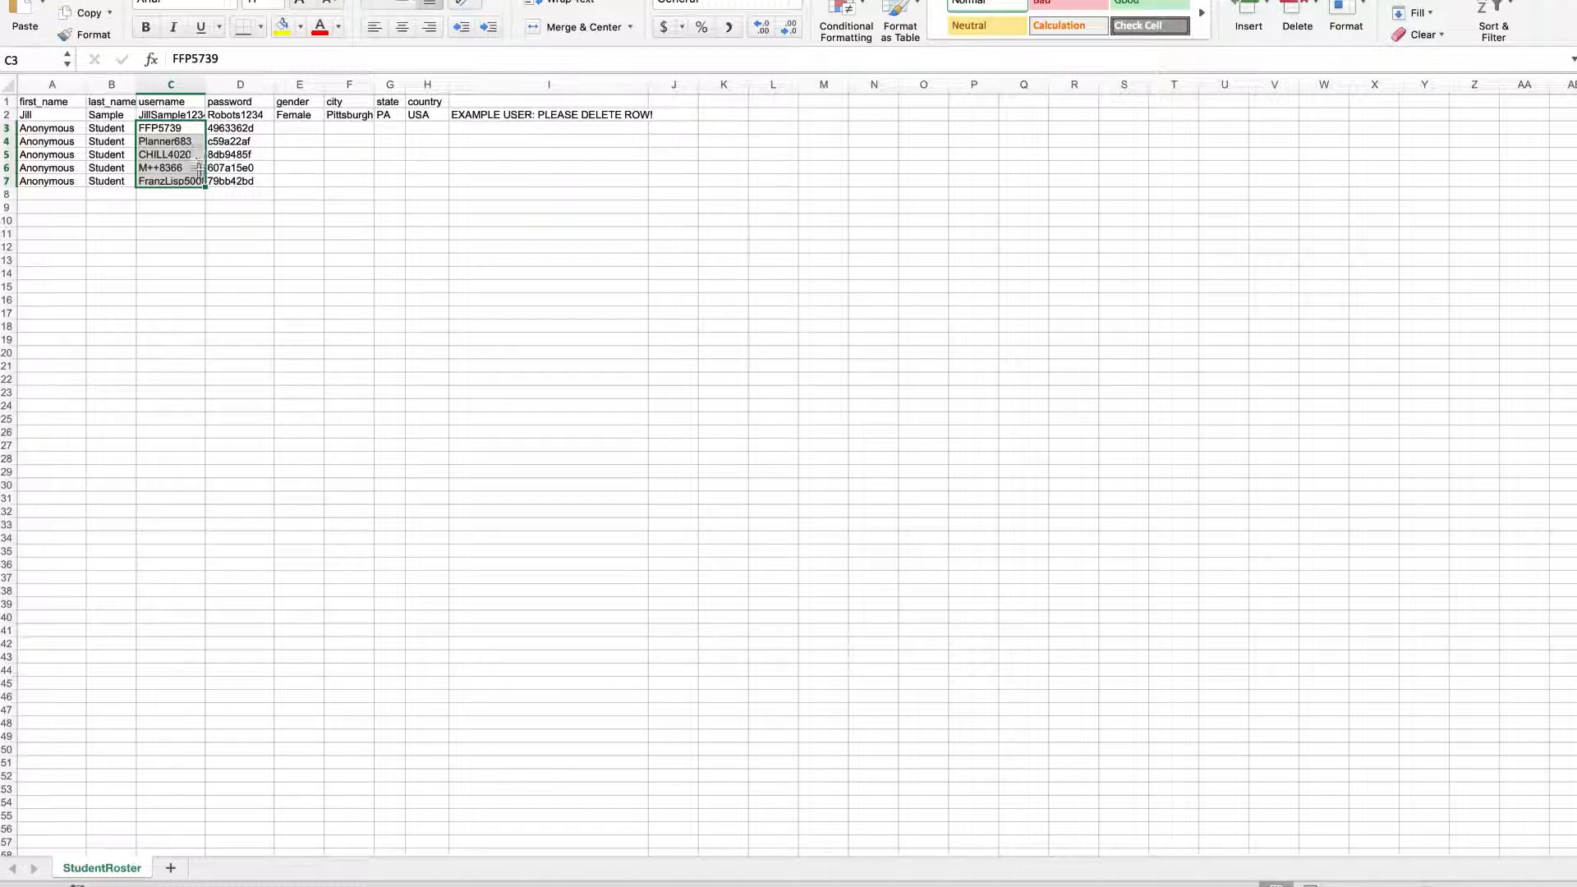
left_click(170, 114)
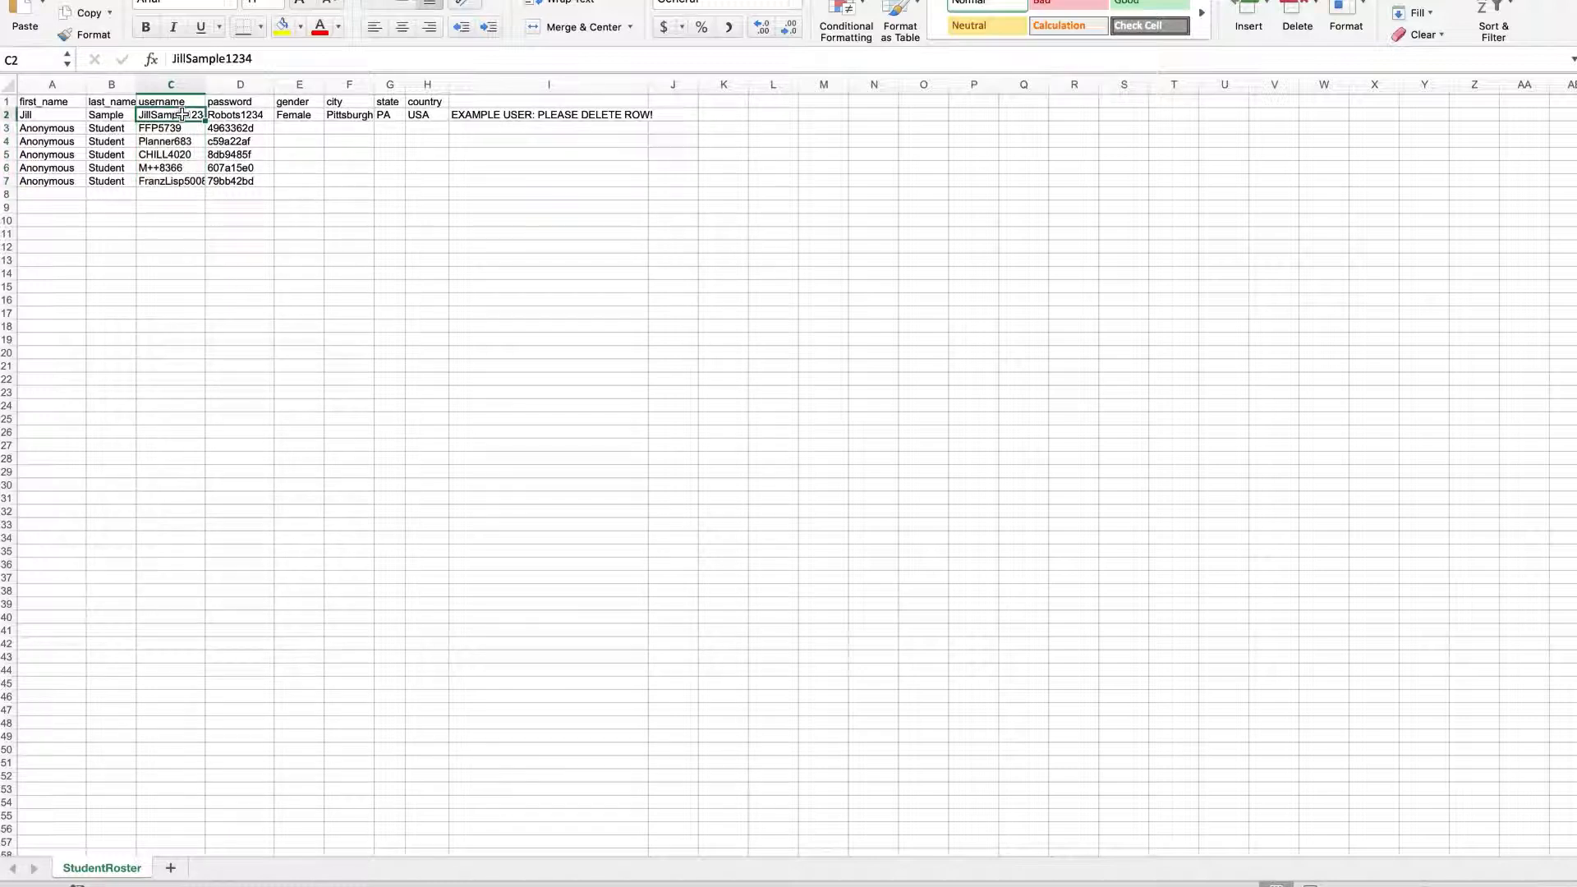
left_click(7, 113)
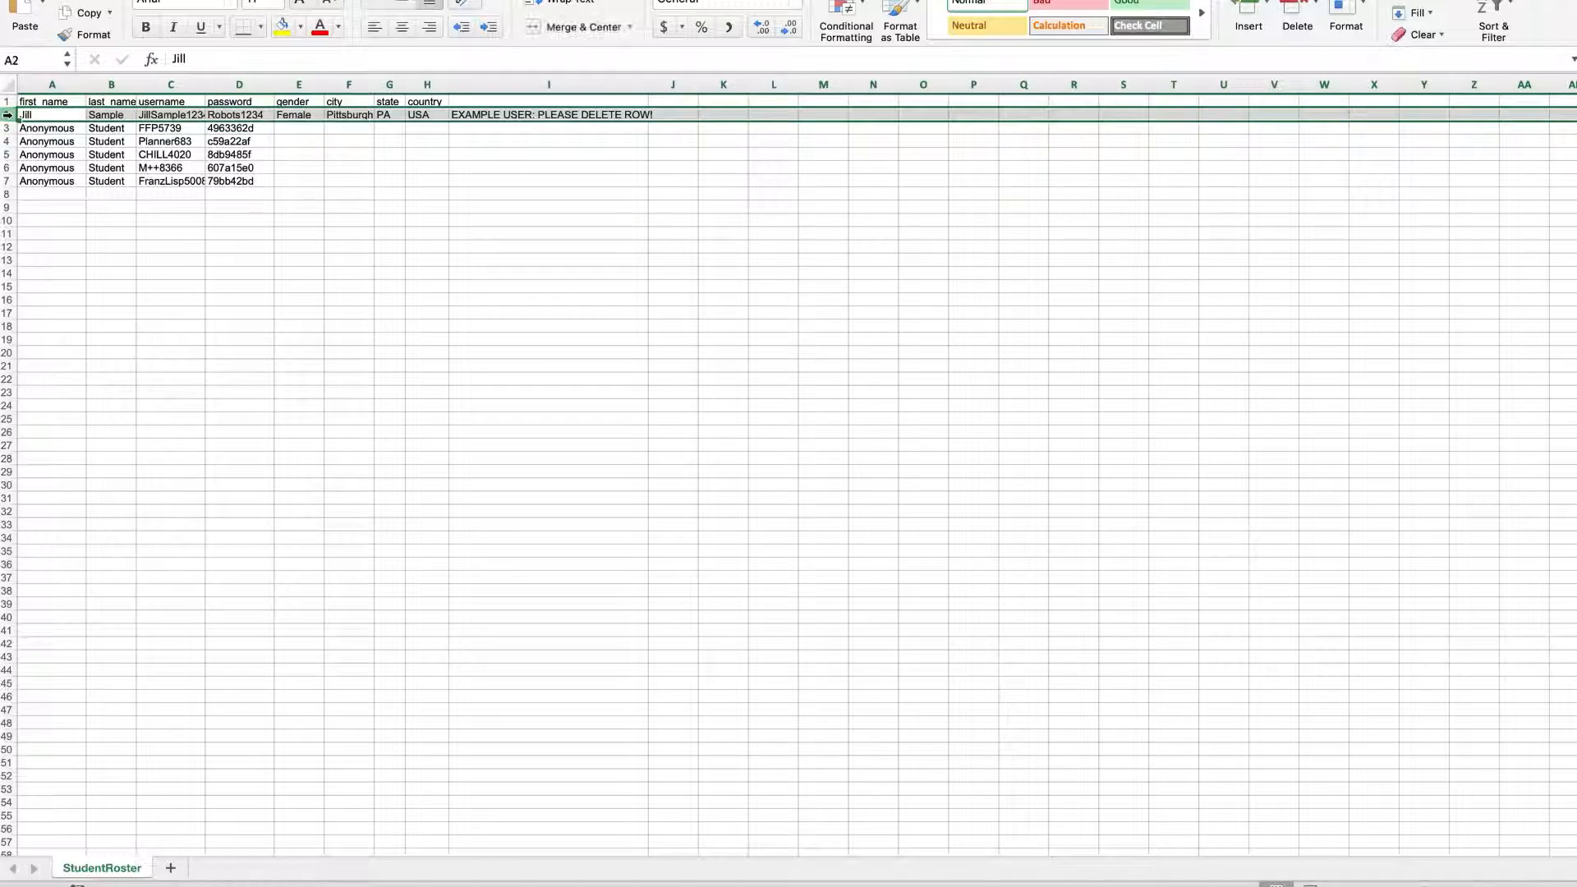
right_click(25, 113)
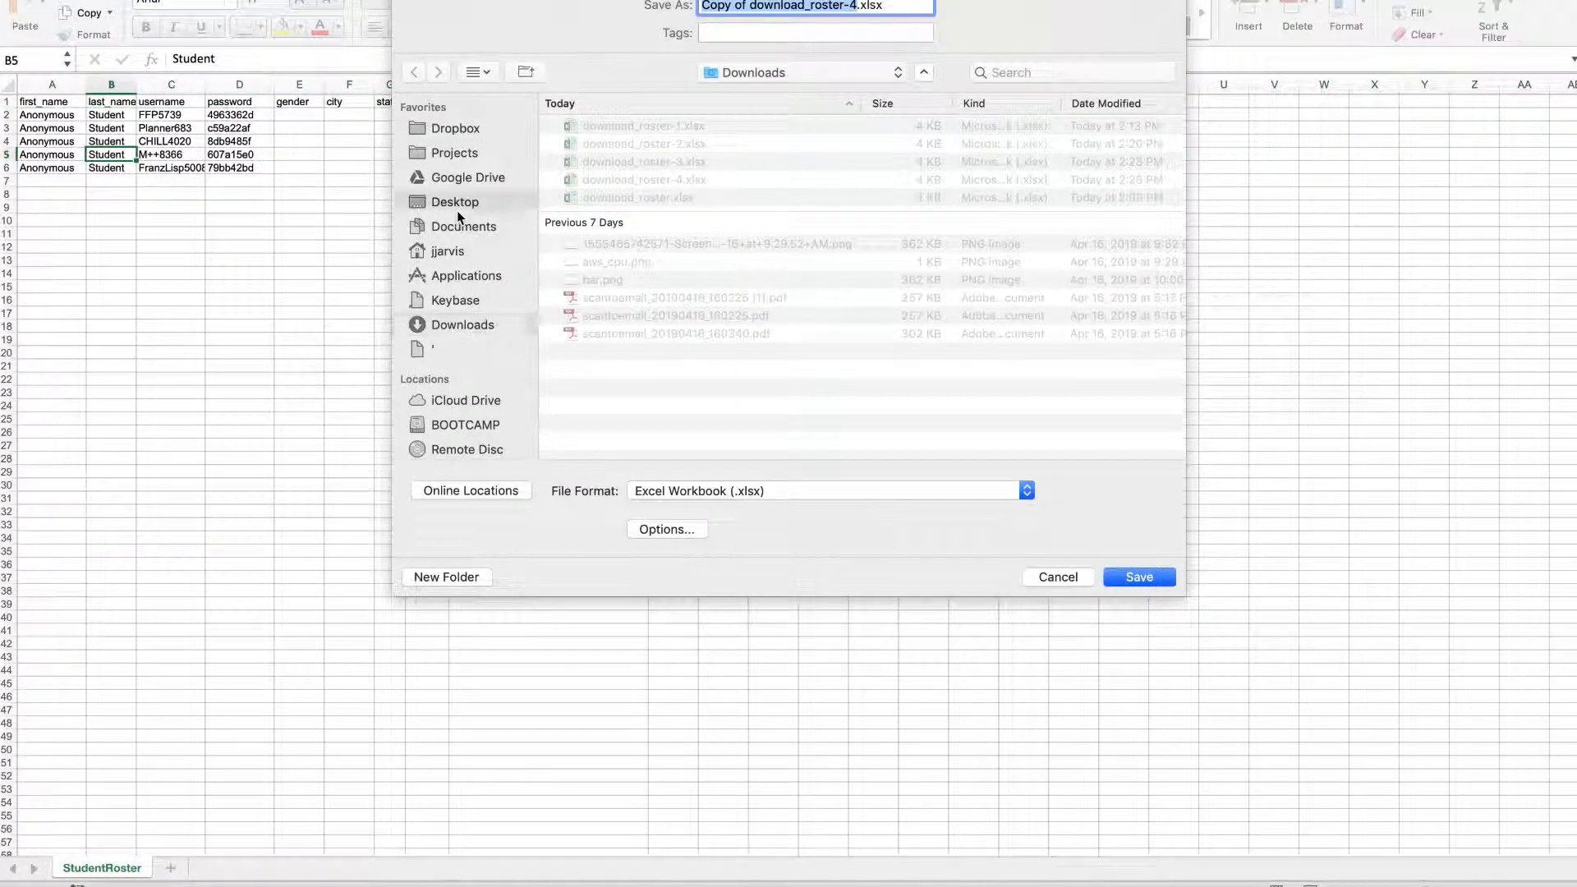
- Save the roster to the Desktop as Copy of download_roster-4.xlsx
left_click(455, 201)
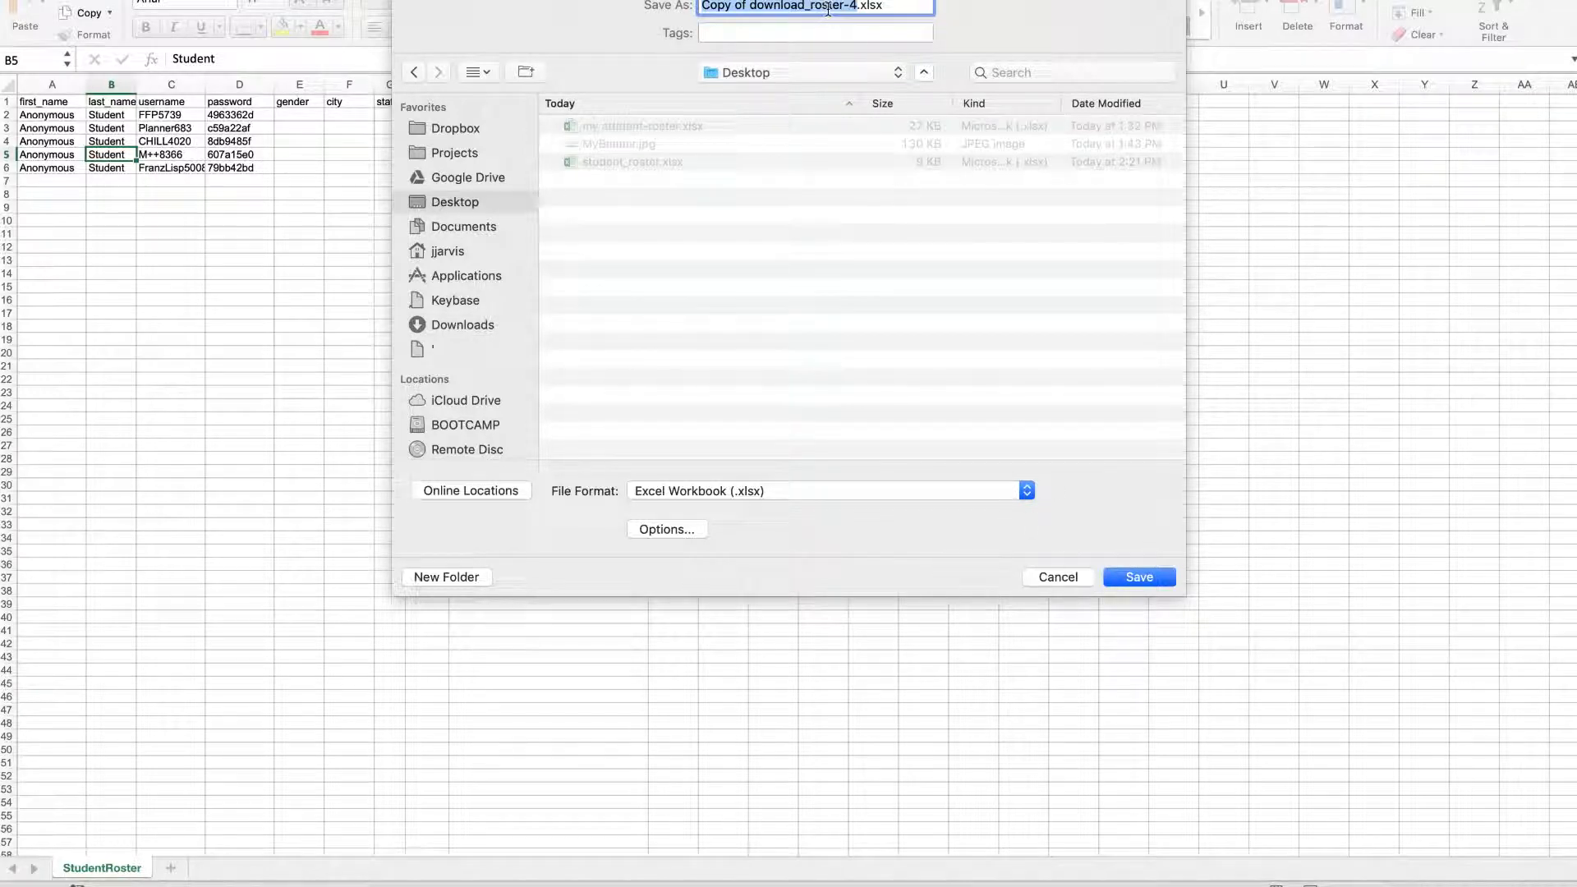
left_click(1138, 577)
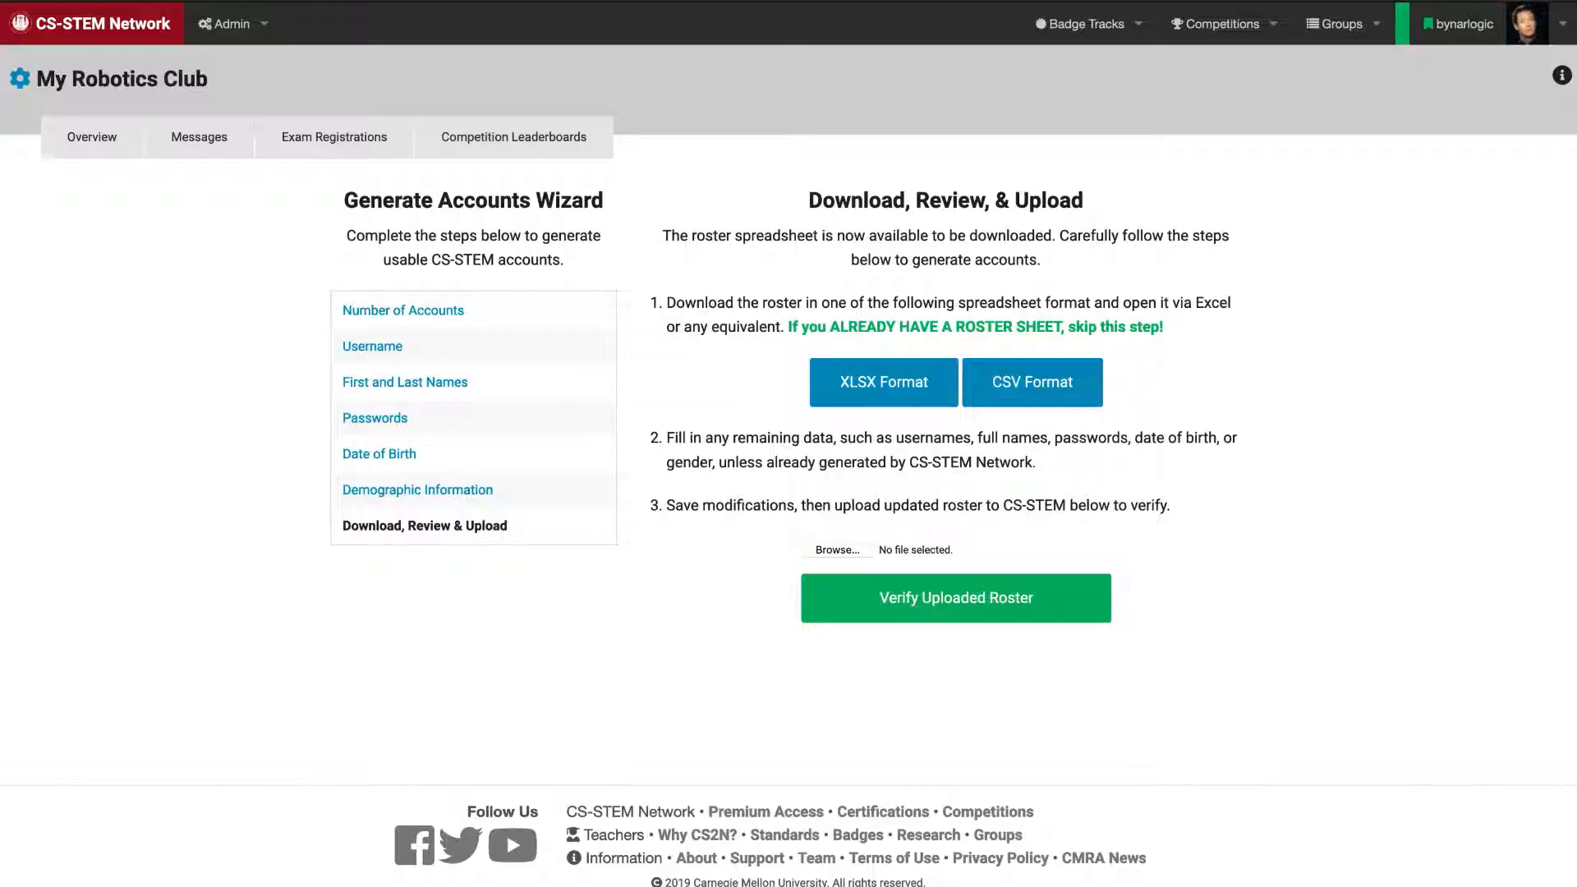
mouse_move(1015, 421)
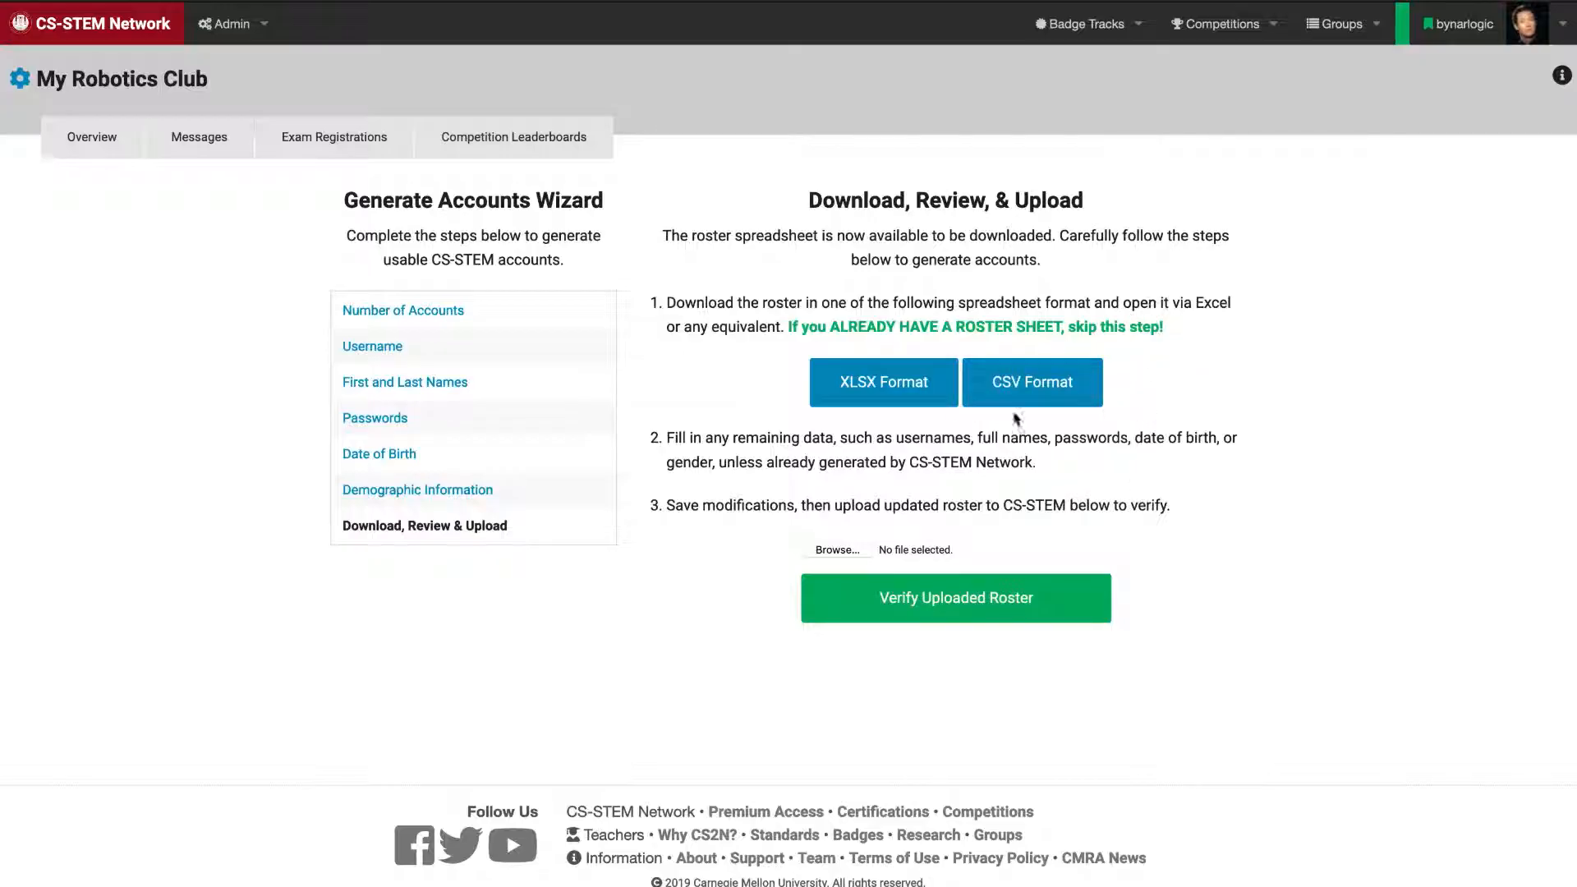
- Upload Copy of download_roster-4.xlsx from the Desktop and verify the roster passes all checks
left_click(839, 550)
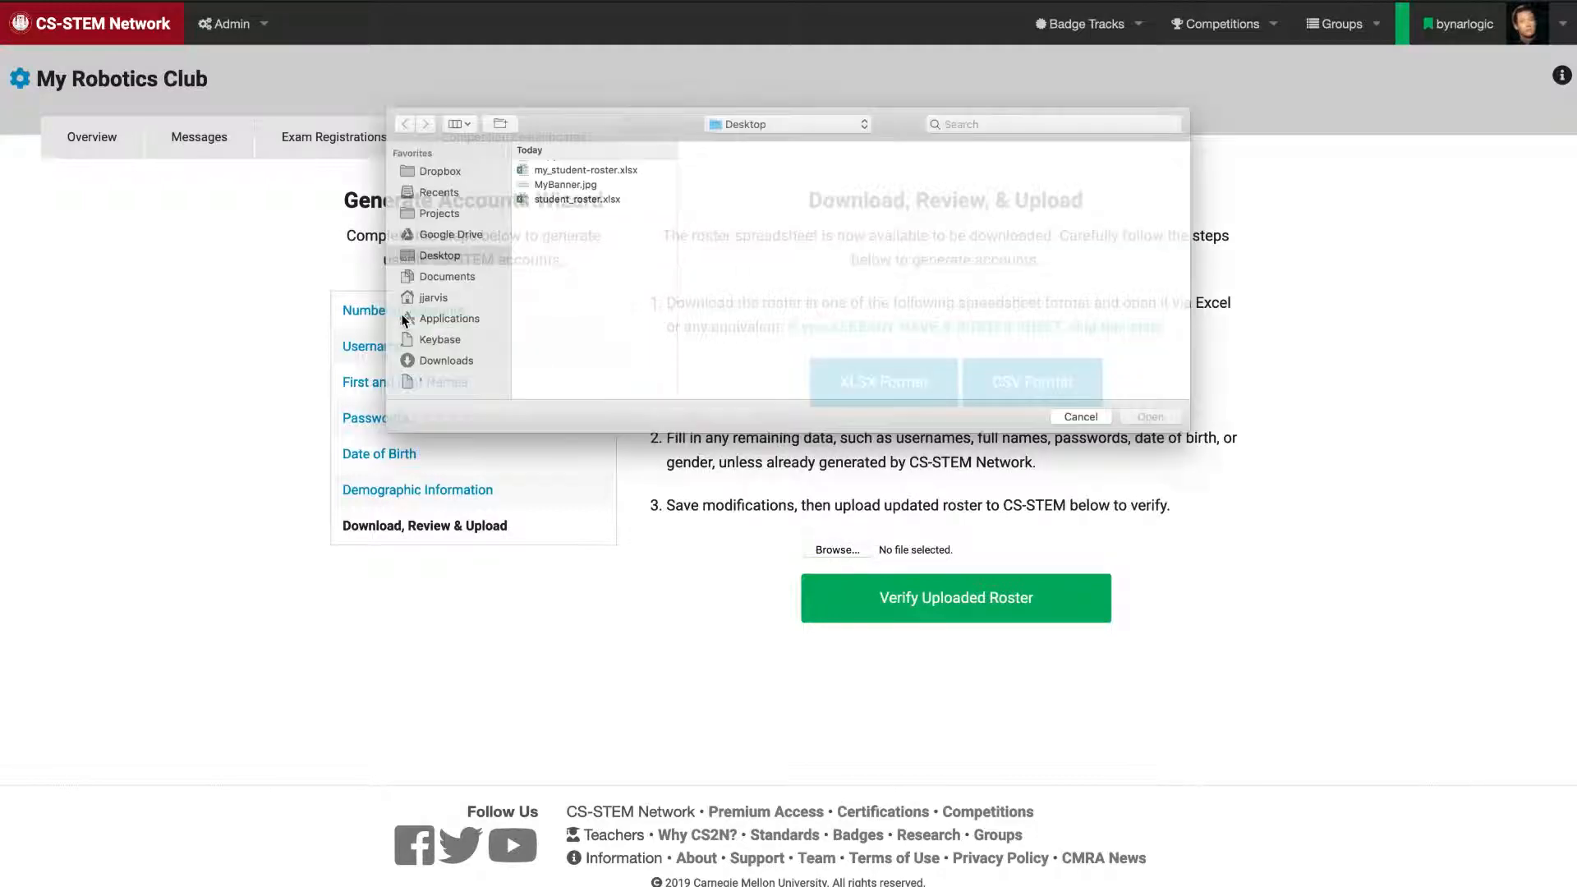
left_click(566, 151)
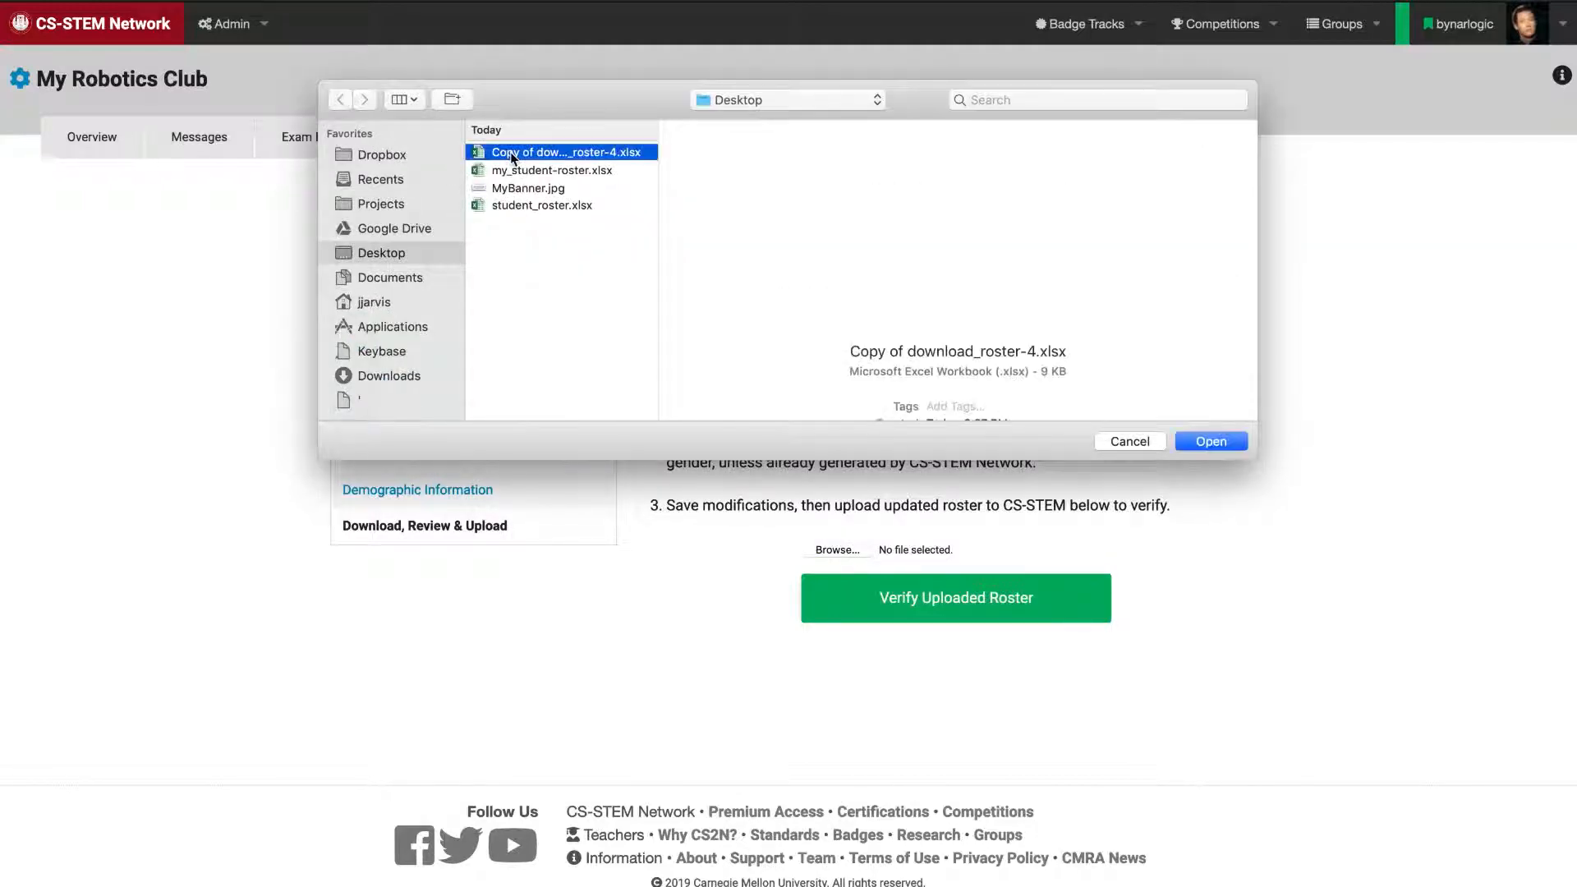
left_click(1211, 440)
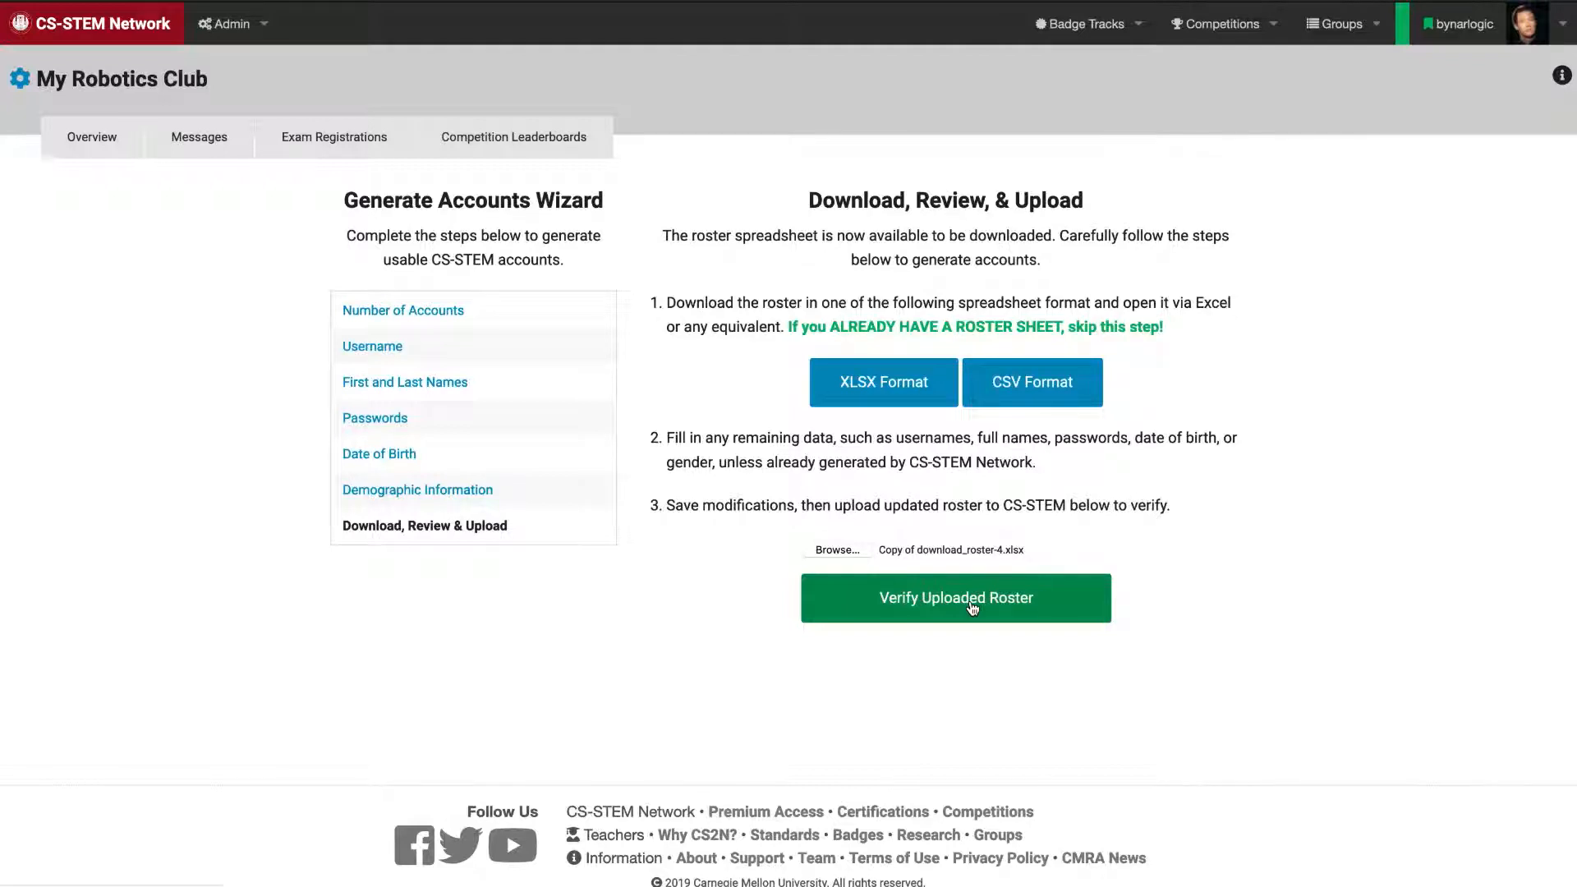
left_click(954, 598)
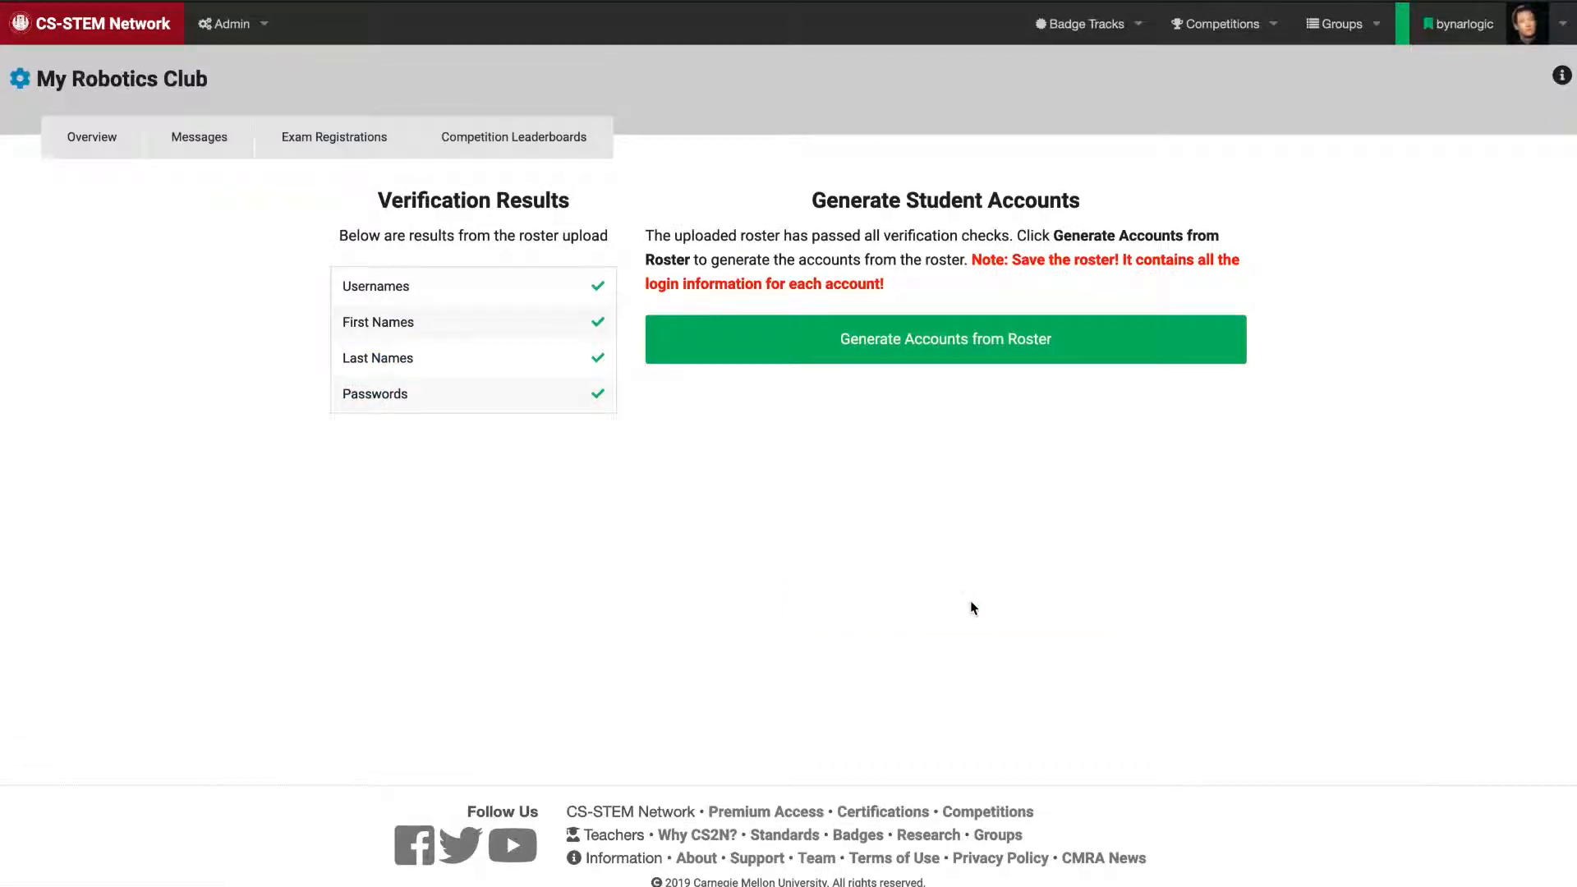
mouse_move(602, 422)
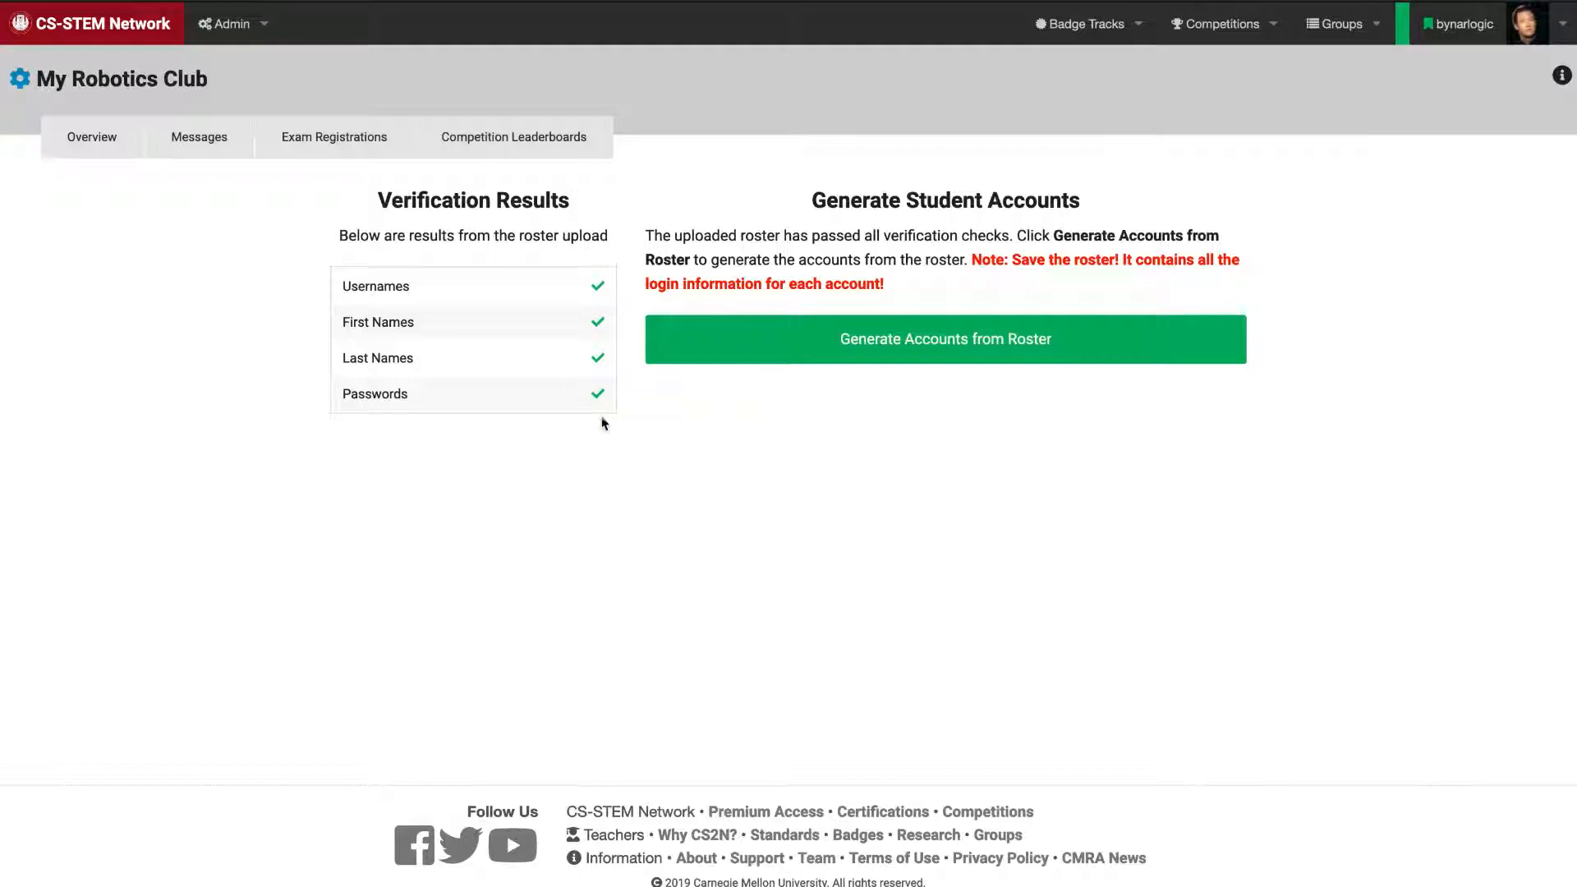